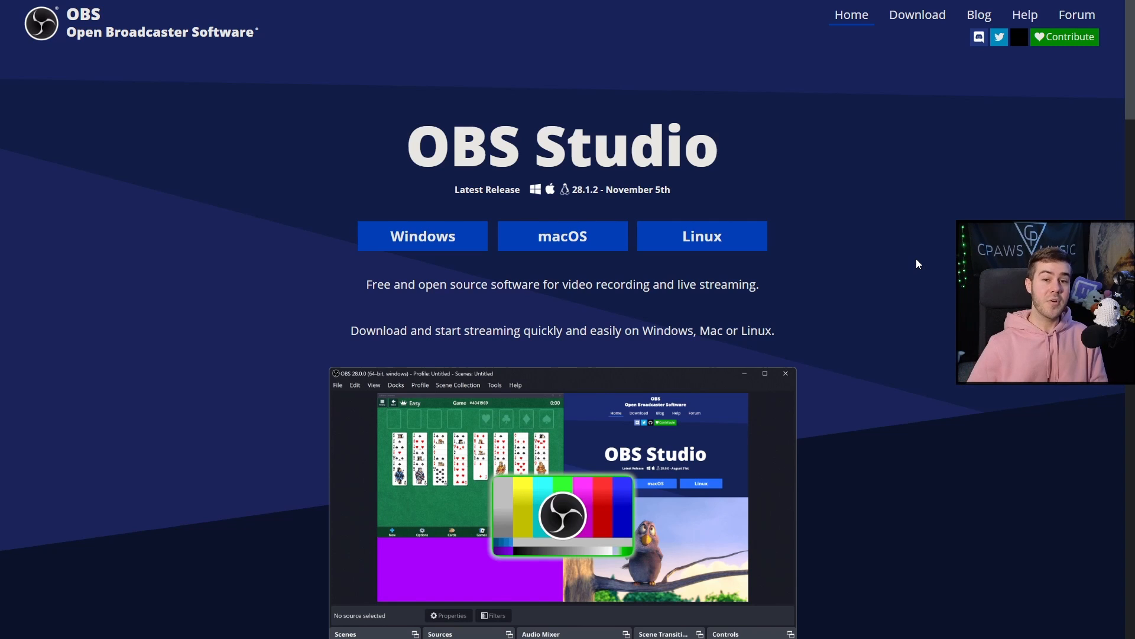
Log in with e-mail and download the OWN3D OBS plugin installer for OBS Studio 28+.
{"action": "scroll", "scroll_direction": "down", "scroll_amount": 3}
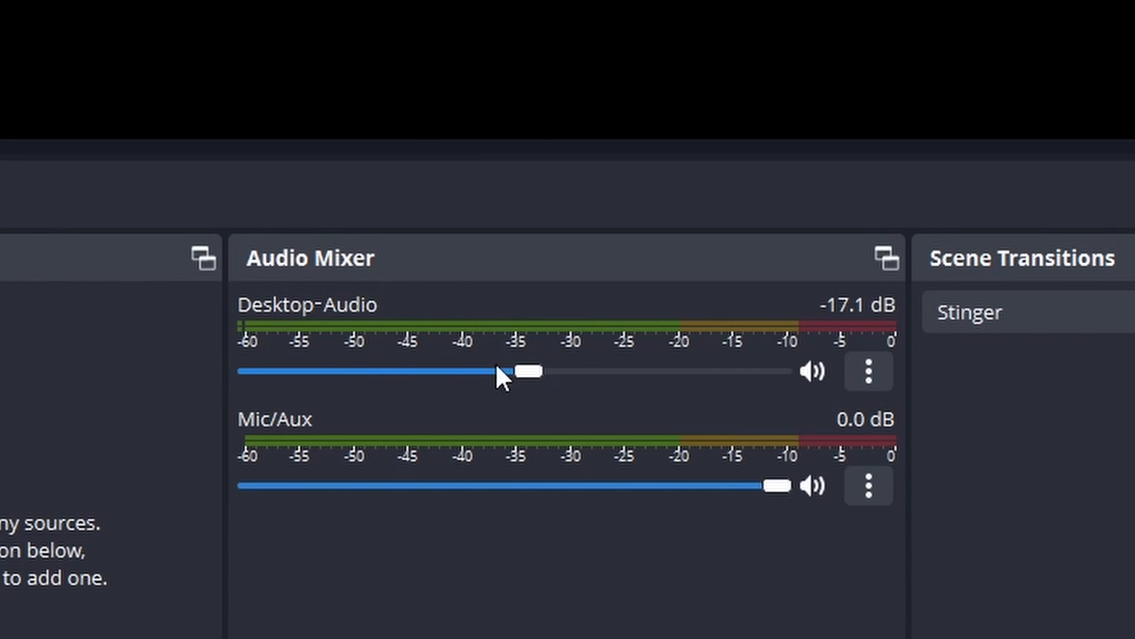
{"action": "mouse_move", "coordinate": [536, 504]}
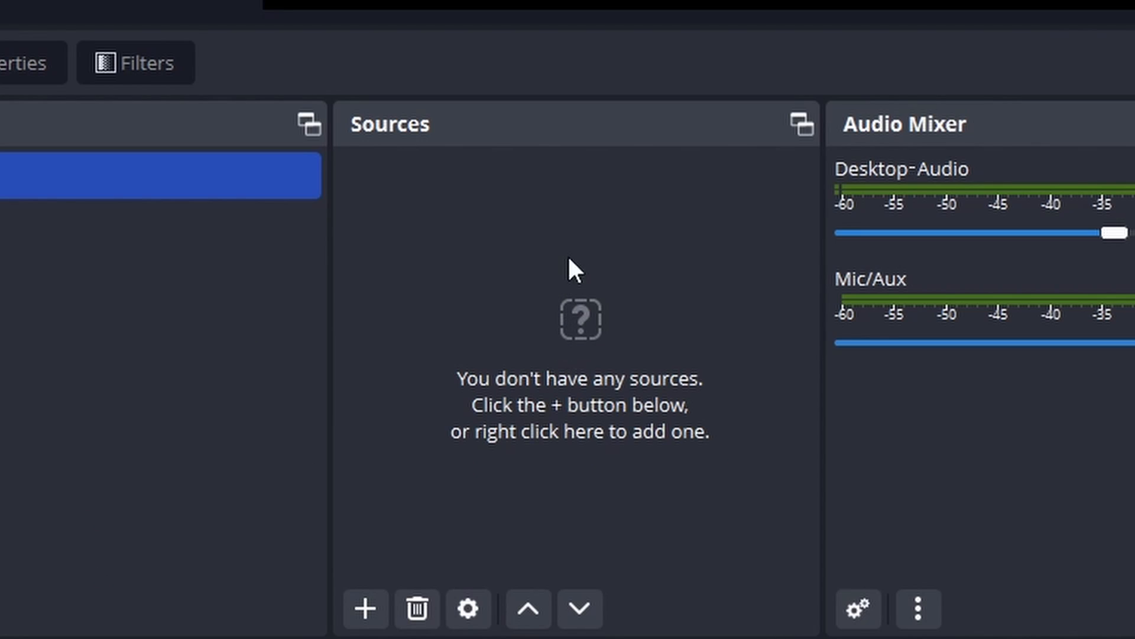
{"action": "mouse_move", "coordinate": [656, 232]}
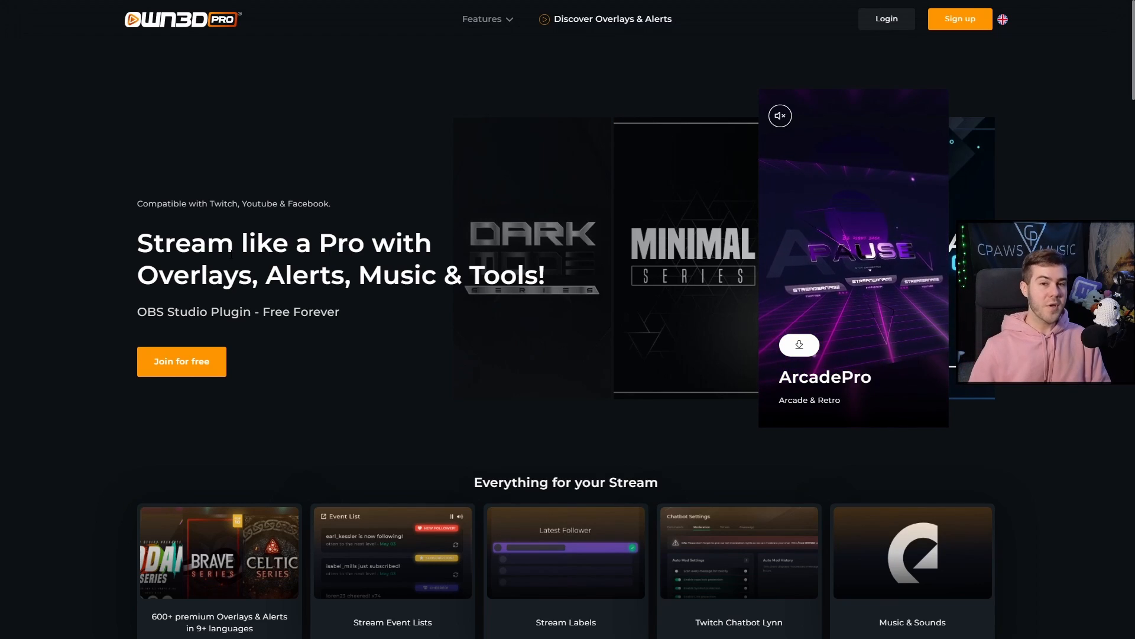
{"action": "left_click", "coordinate": [886, 17]}
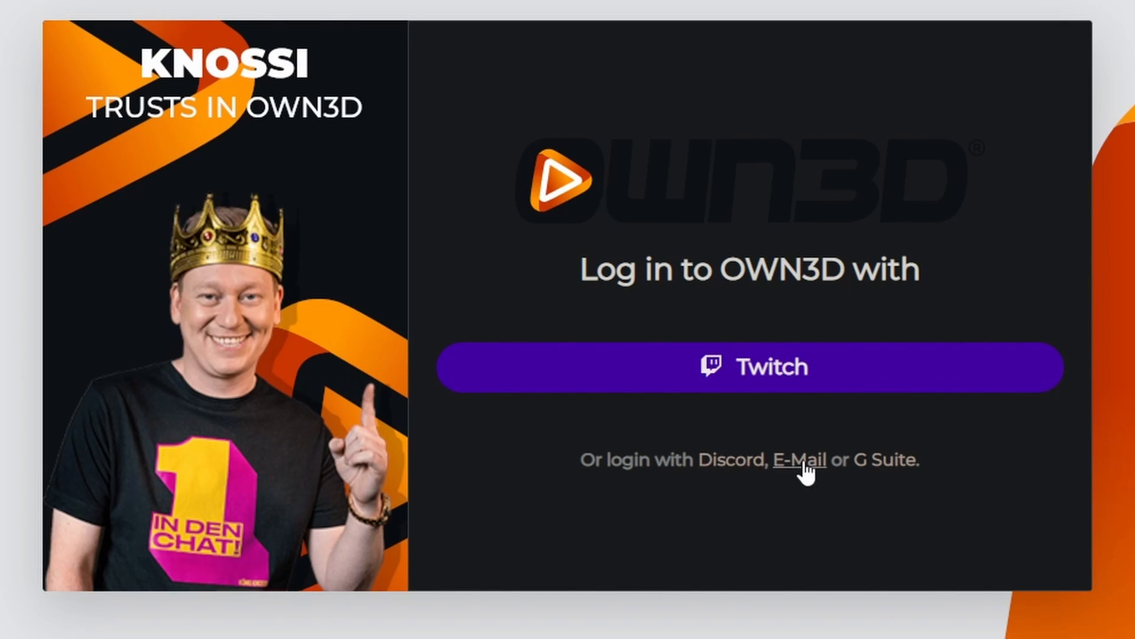
{"action": "left_click", "coordinate": [749, 367]}
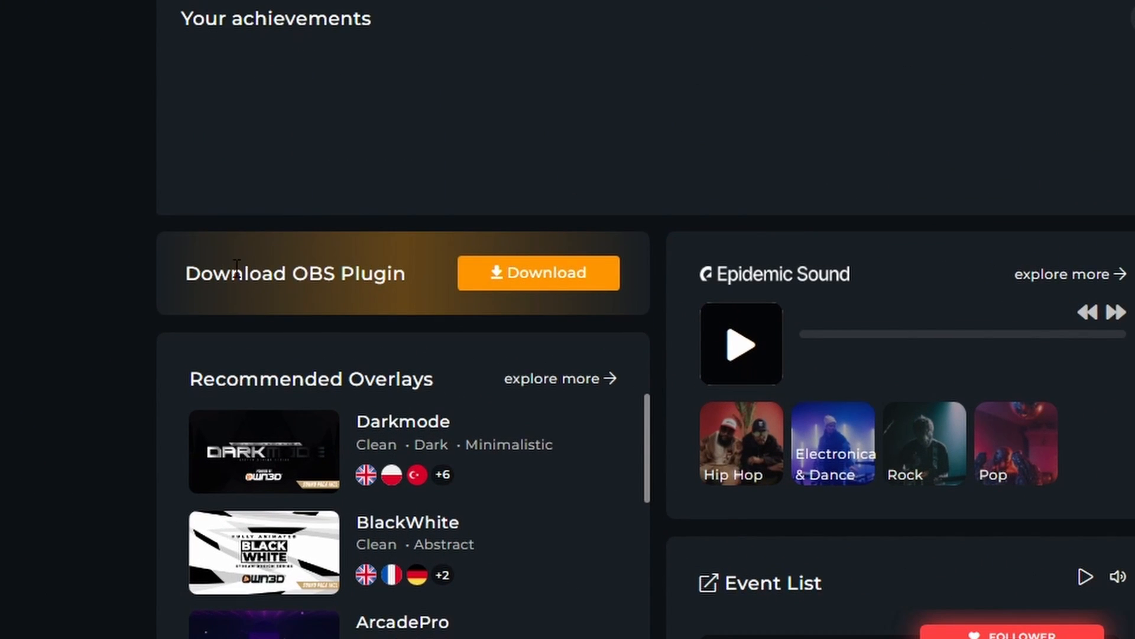
{"action": "left_click", "coordinate": [537, 272]}
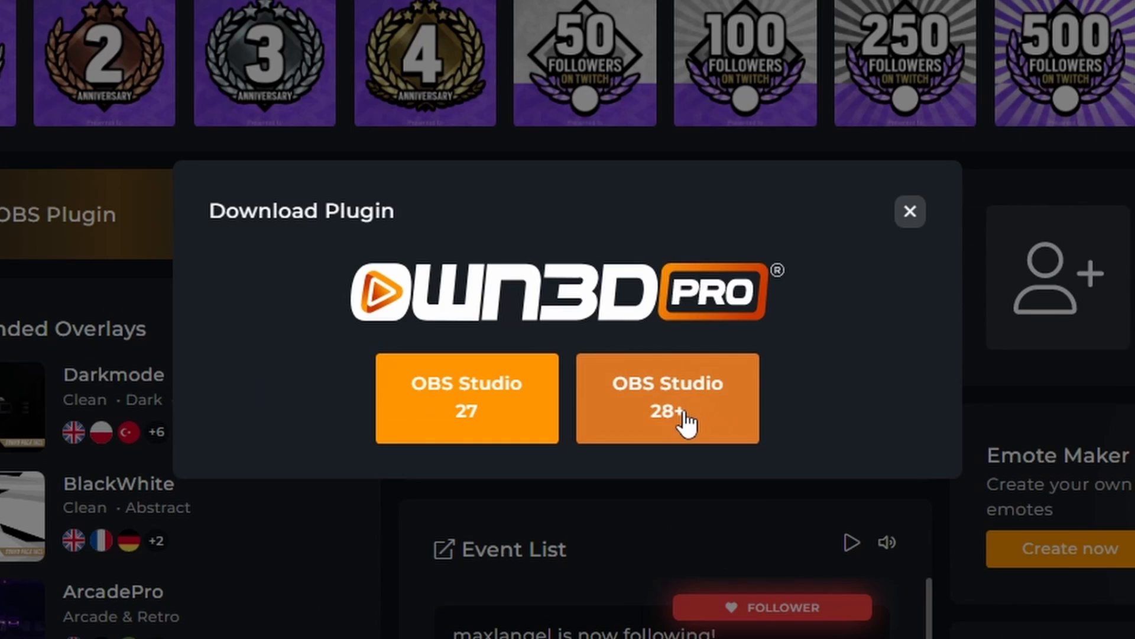
{"action": "left_click", "coordinate": [666, 397]}
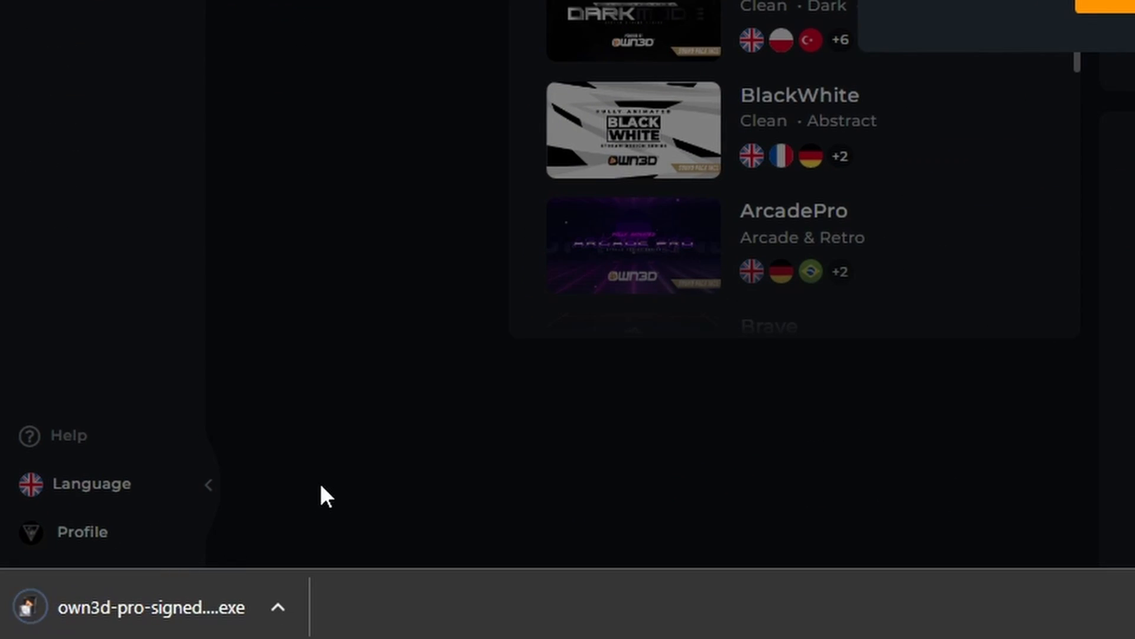
Run the downloaded own3d-pro installer and accept its licence agreement.
{"action": "left_click", "coordinate": [137, 606]}
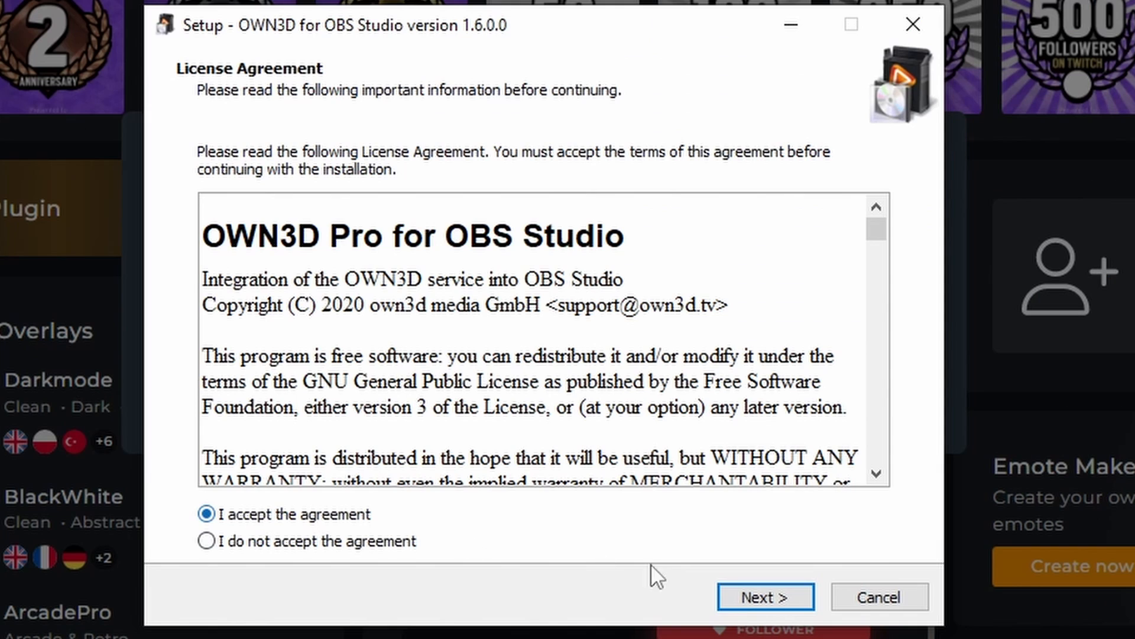
{"action": "left_click", "coordinate": [764, 596]}
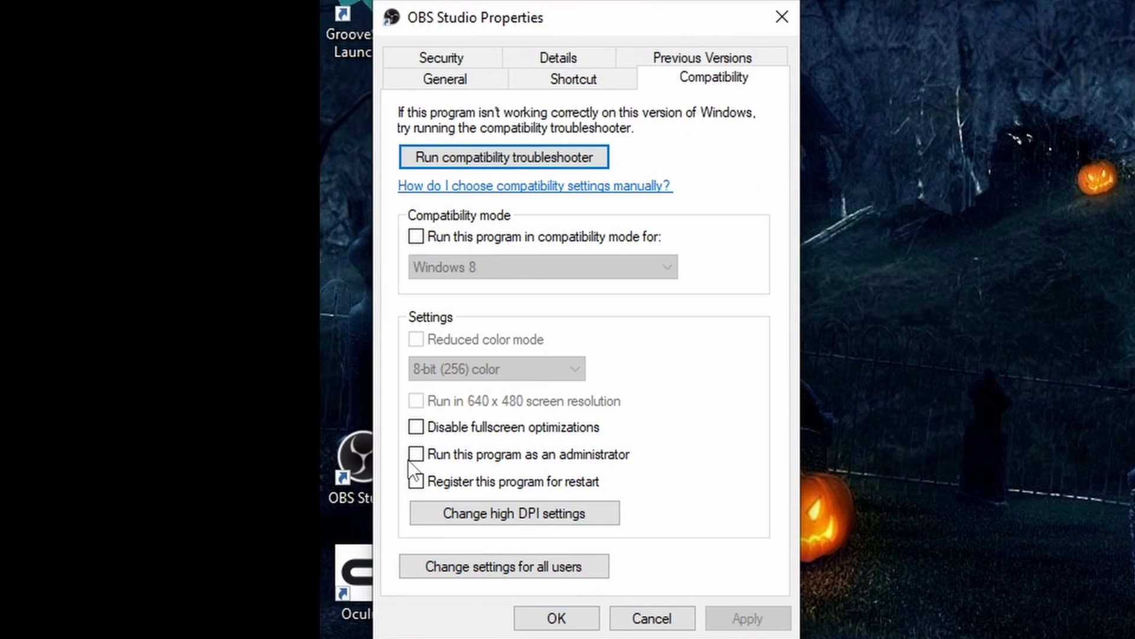
Enable 'Run this program as an administrator' for the OBS Studio shortcut.
{"action": "left_click", "coordinate": [415, 454]}
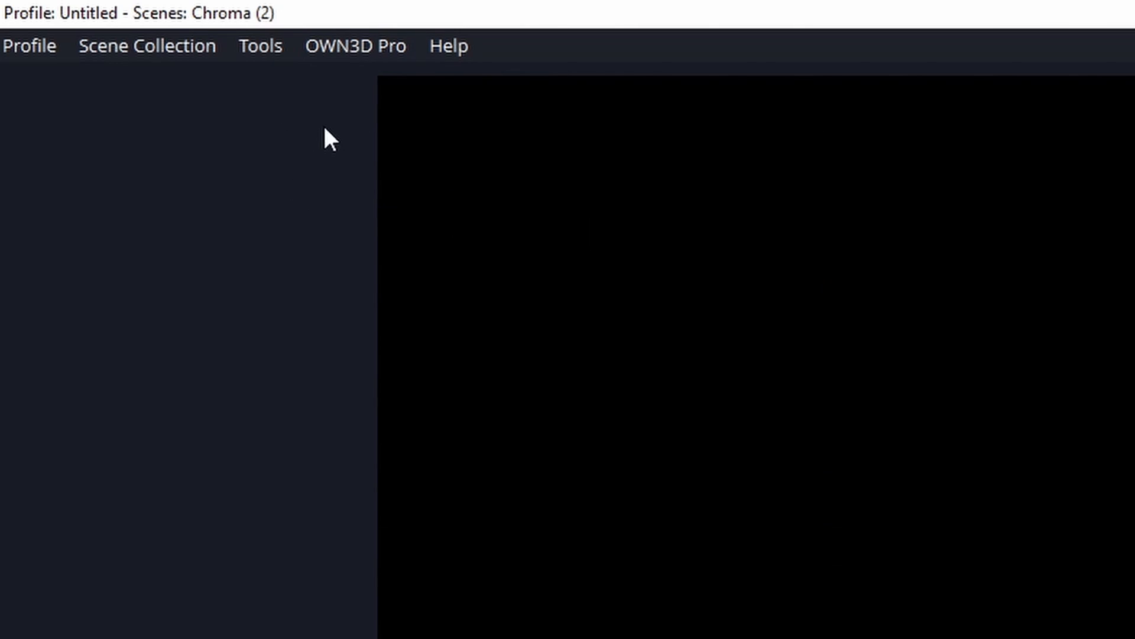
Show the OWN3D Pro overlay library and page through the Free Overlays row.
{"action": "left_click", "coordinate": [355, 46]}
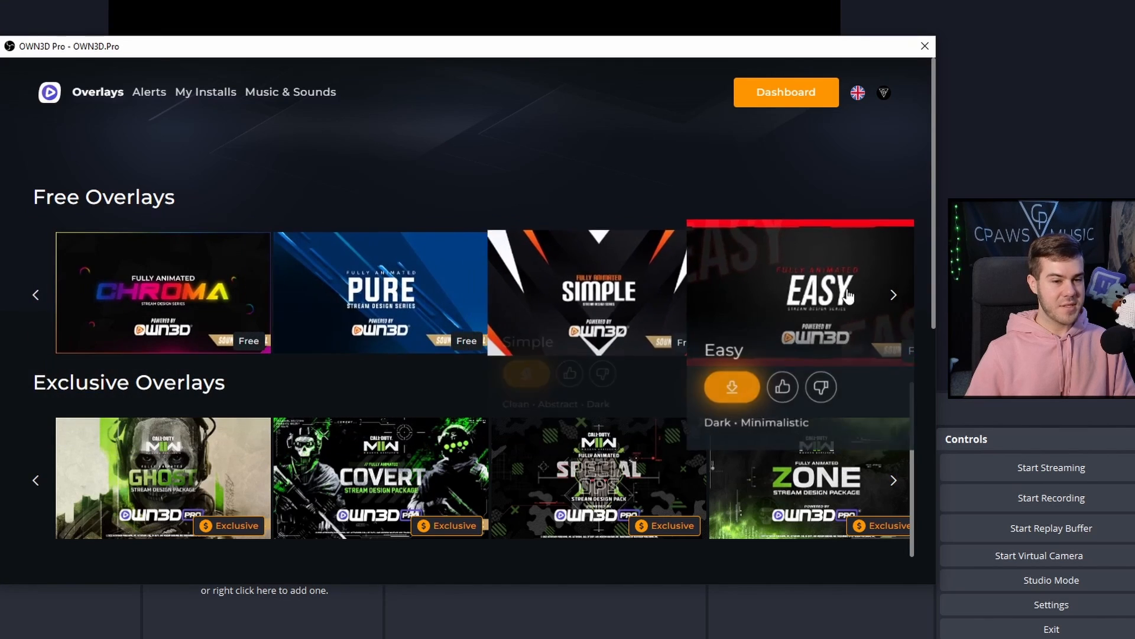
{"action": "left_click", "coordinate": [894, 294]}
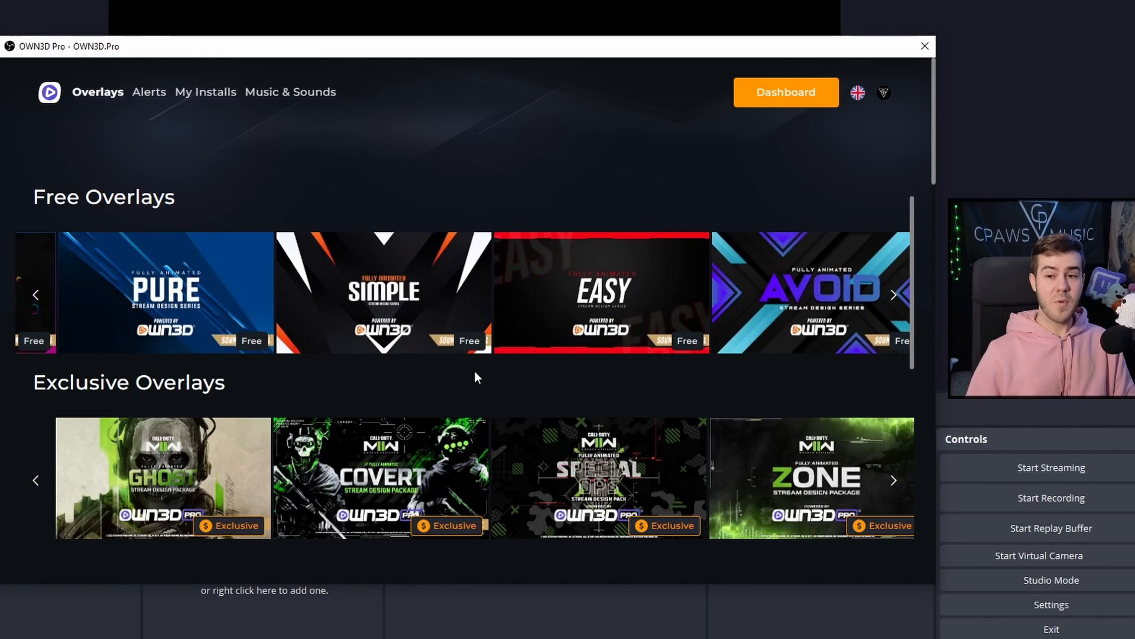
{"action": "scroll", "scroll_direction": "down", "scroll_amount": 3}
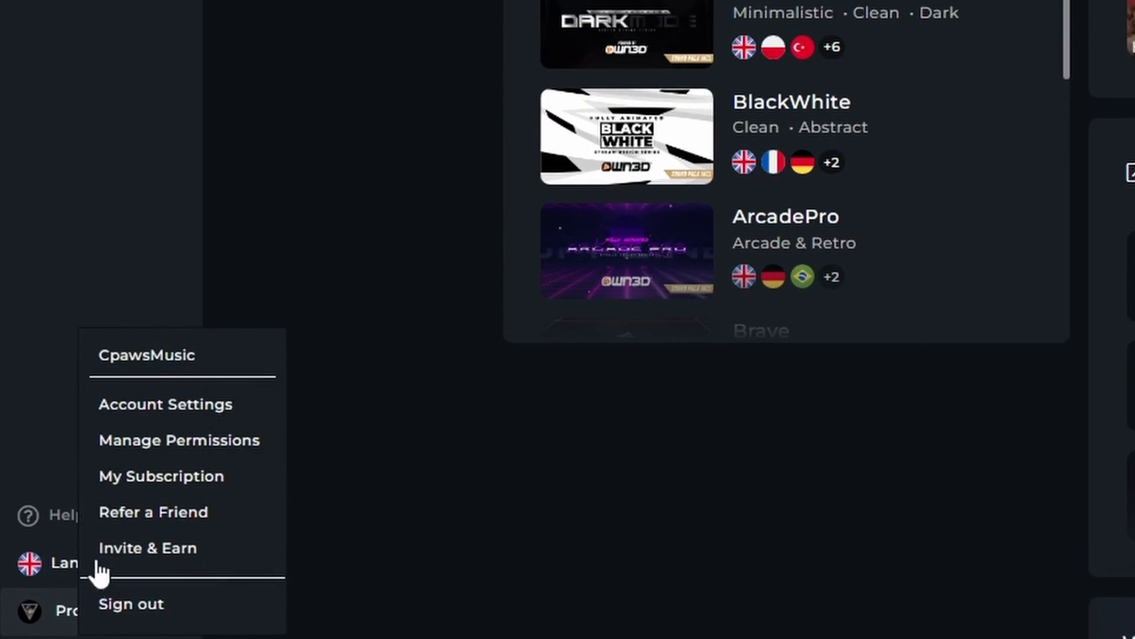
Reach the 12-month Pro plan checkout via My Subscription > Change Plan with the voucher shown.
{"action": "left_click", "coordinate": [162, 475]}
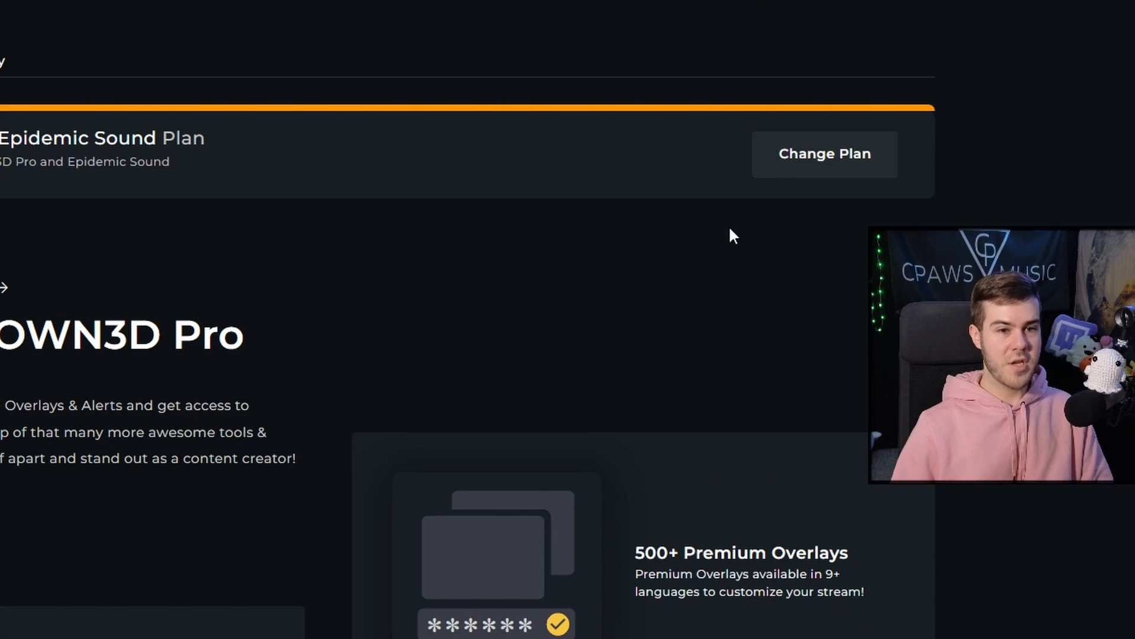
{"action": "left_click", "coordinate": [823, 154]}
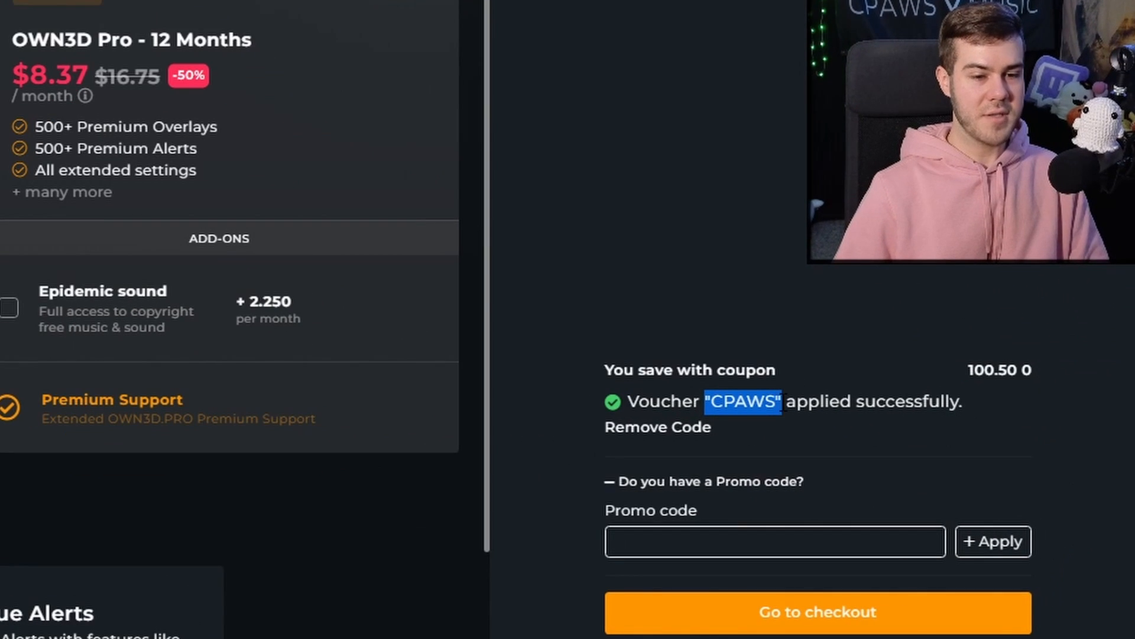
{"action": "scroll", "scroll_direction": "up", "scroll_amount": 3}
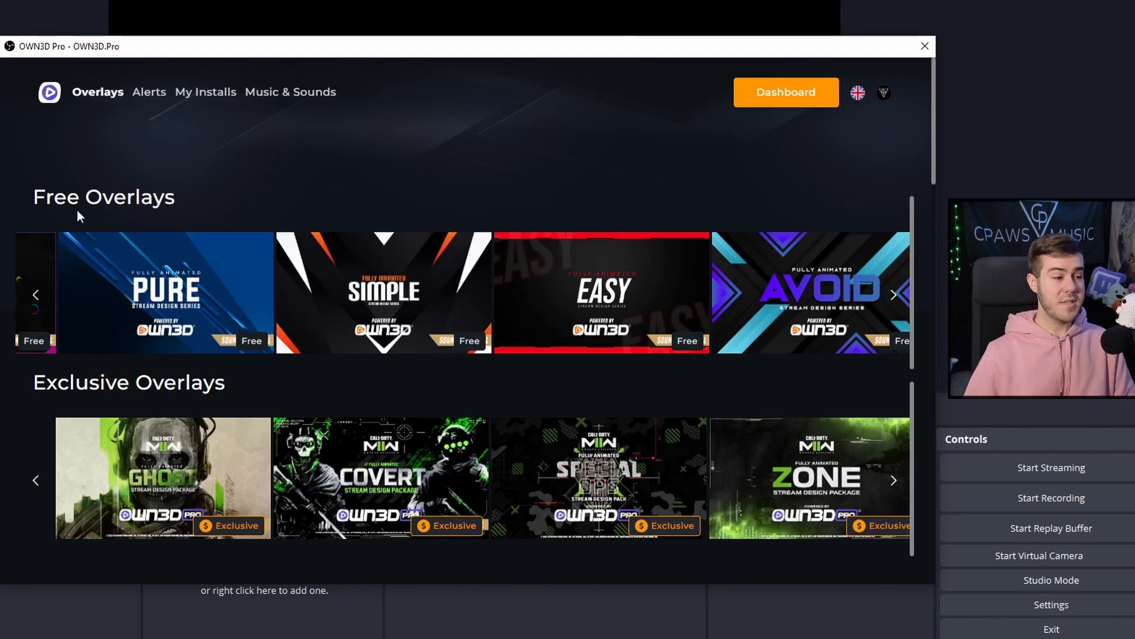
Install the free Chroma overlay and hide its sources other than Webcam 1.
{"action": "left_click", "coordinate": [35, 295]}
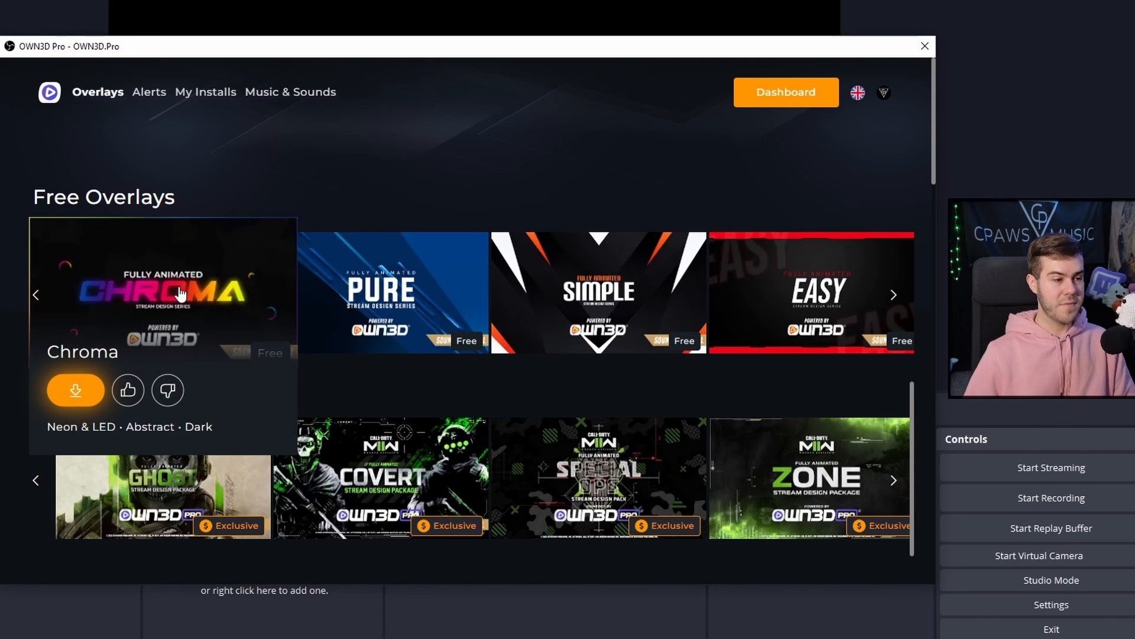
{"action": "left_click", "coordinate": [162, 292]}
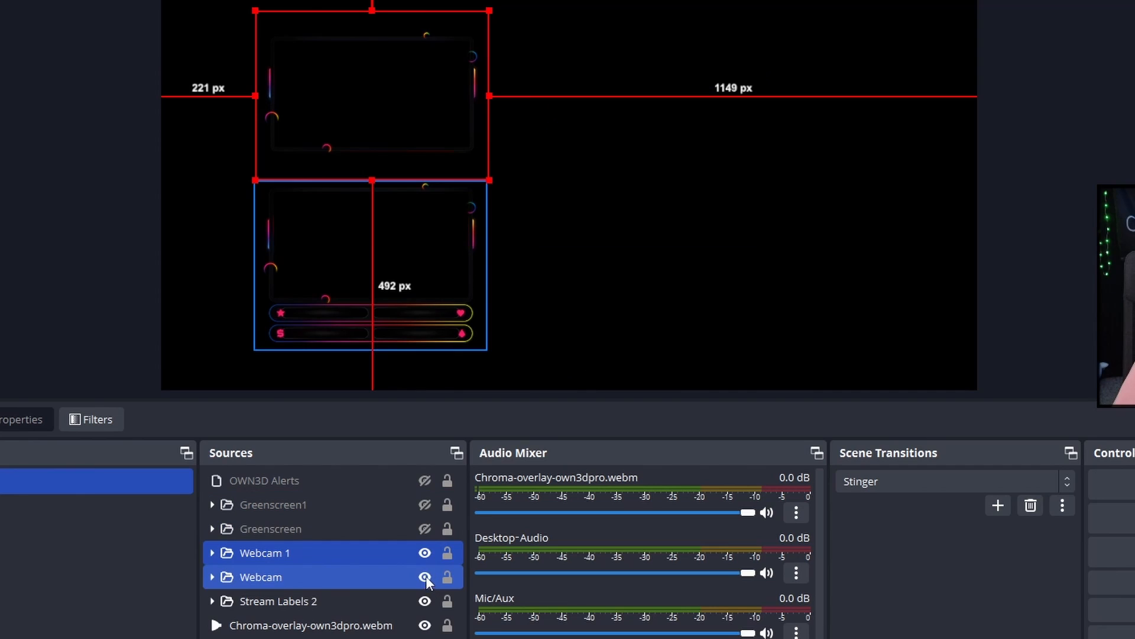
{"action": "left_click", "coordinate": [425, 576]}
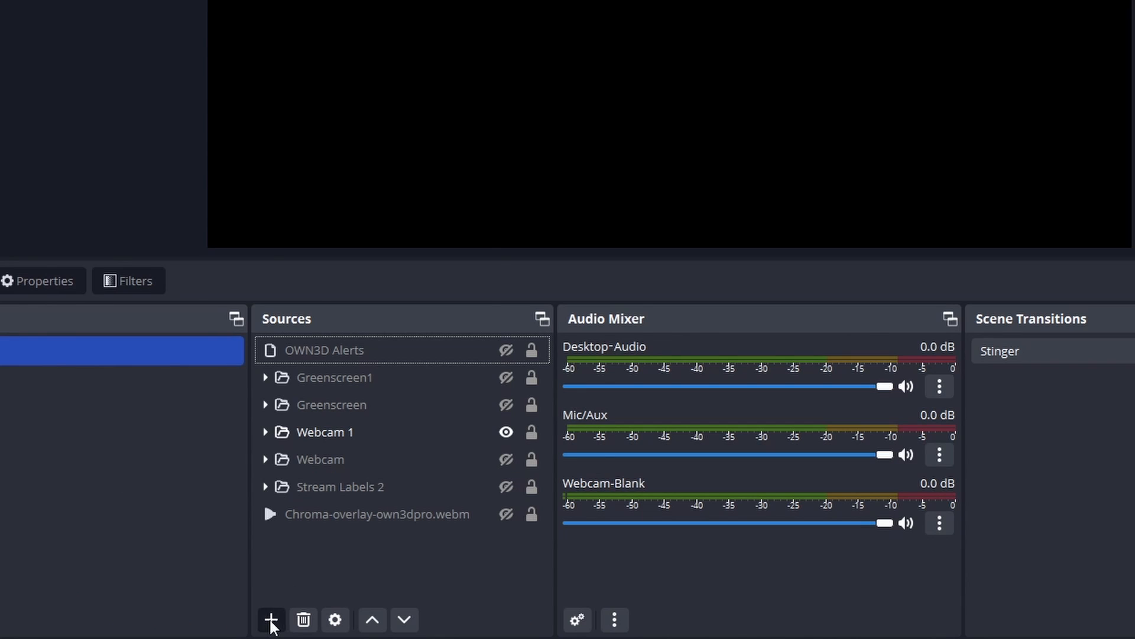
Add a video capture source named Webcam123 using the OKIOLABS A10 camera.
{"action": "left_click", "coordinate": [271, 619]}
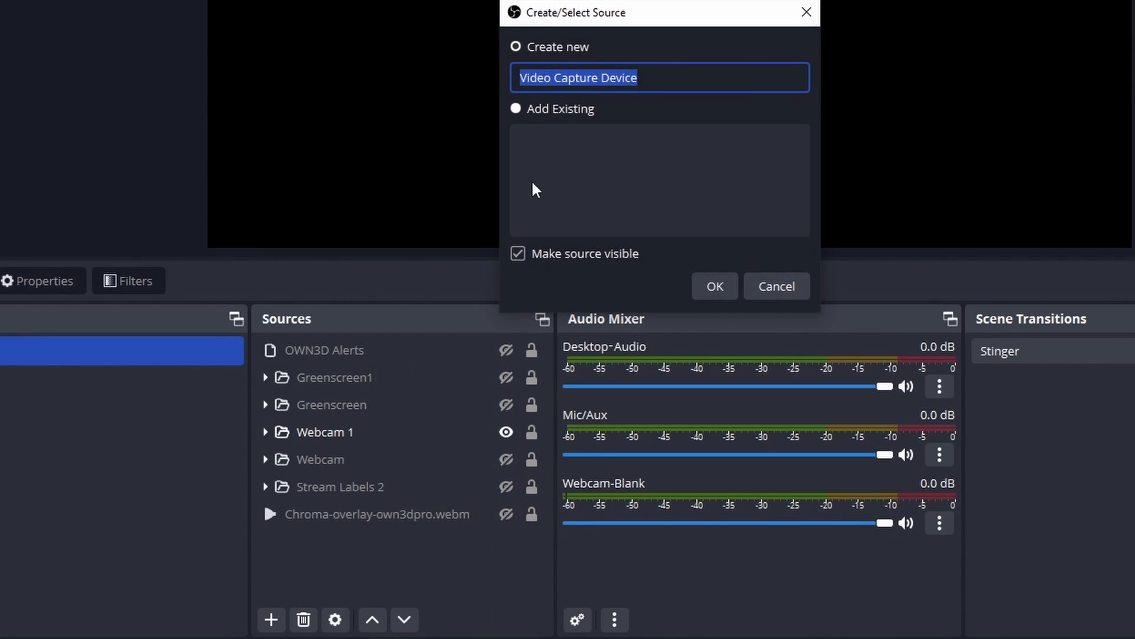
{"action": "type", "text": "Webcam`12"}
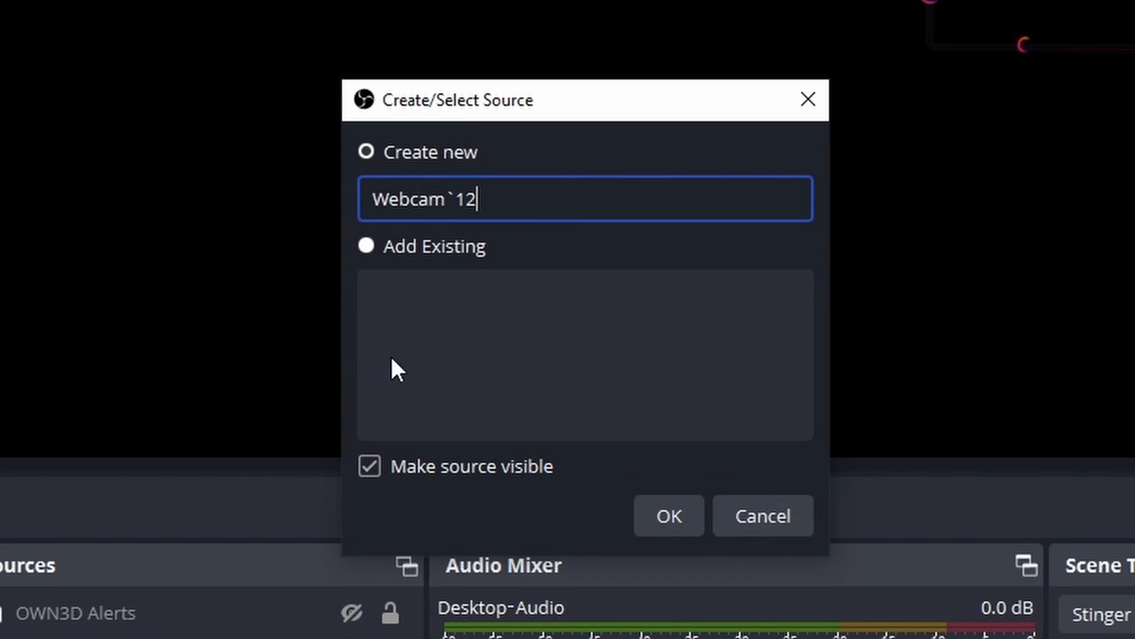
{"action": "left_click", "coordinate": [667, 516]}
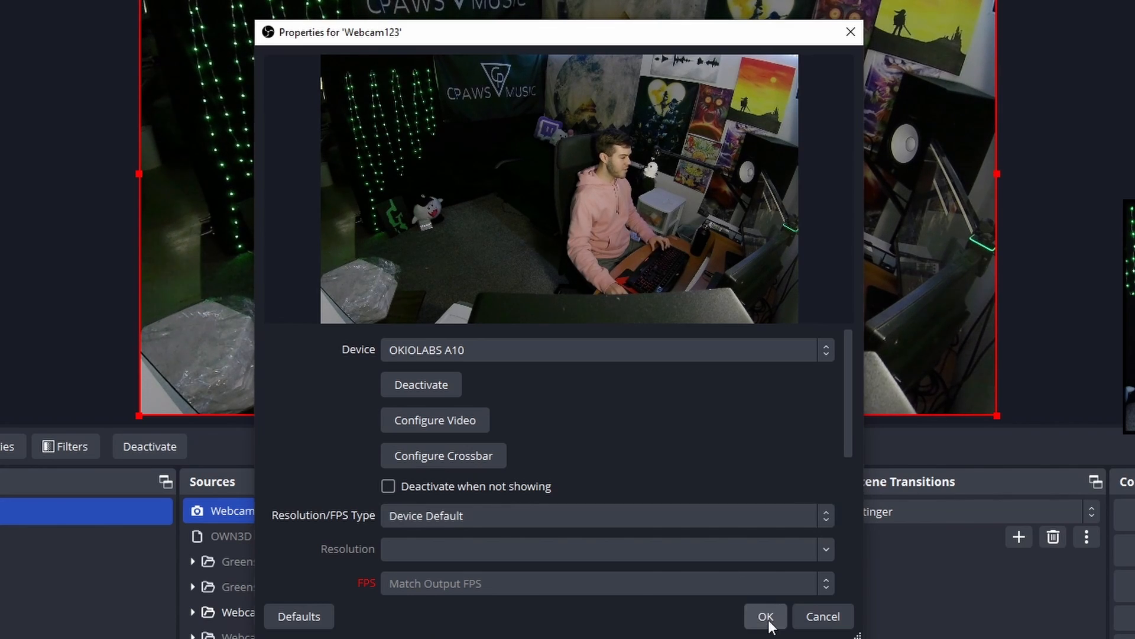
{"action": "left_click", "coordinate": [765, 615]}
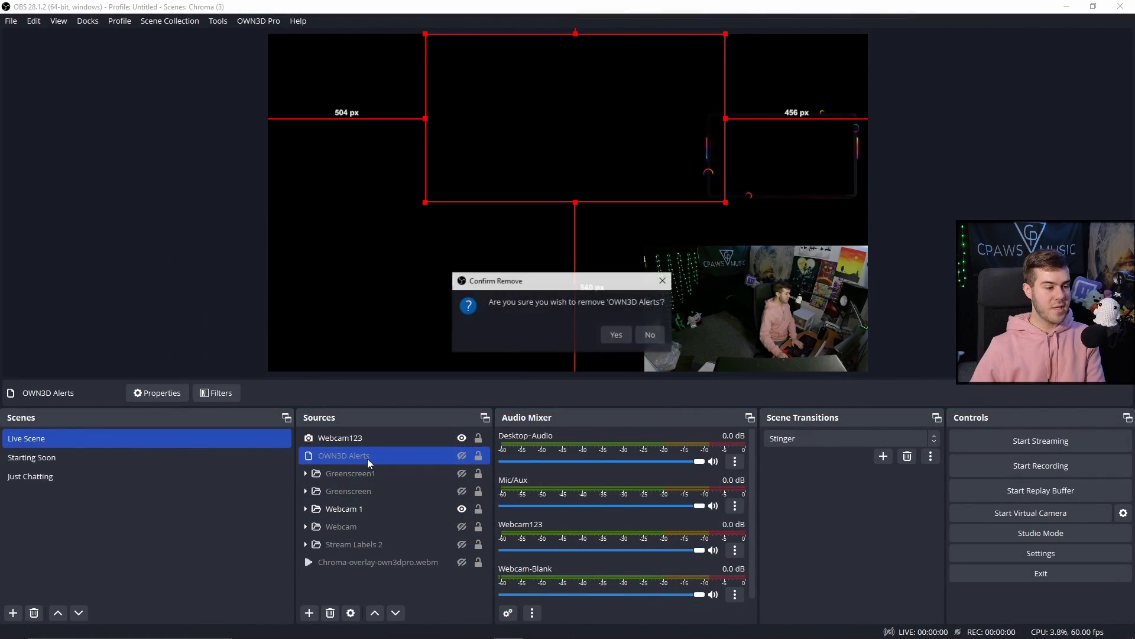
Delete OWN3D Alerts and the other unused sources, then select Webcam123 for resizing.
{"action": "left_click", "coordinate": [615, 335]}
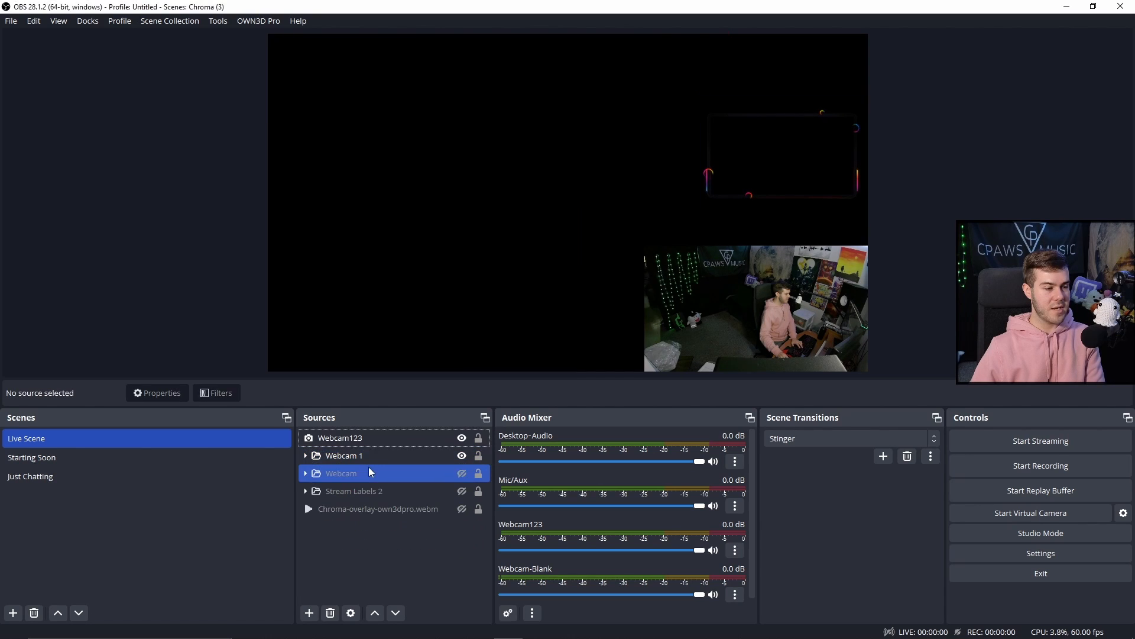
{"action": "left_click", "coordinate": [339, 438]}
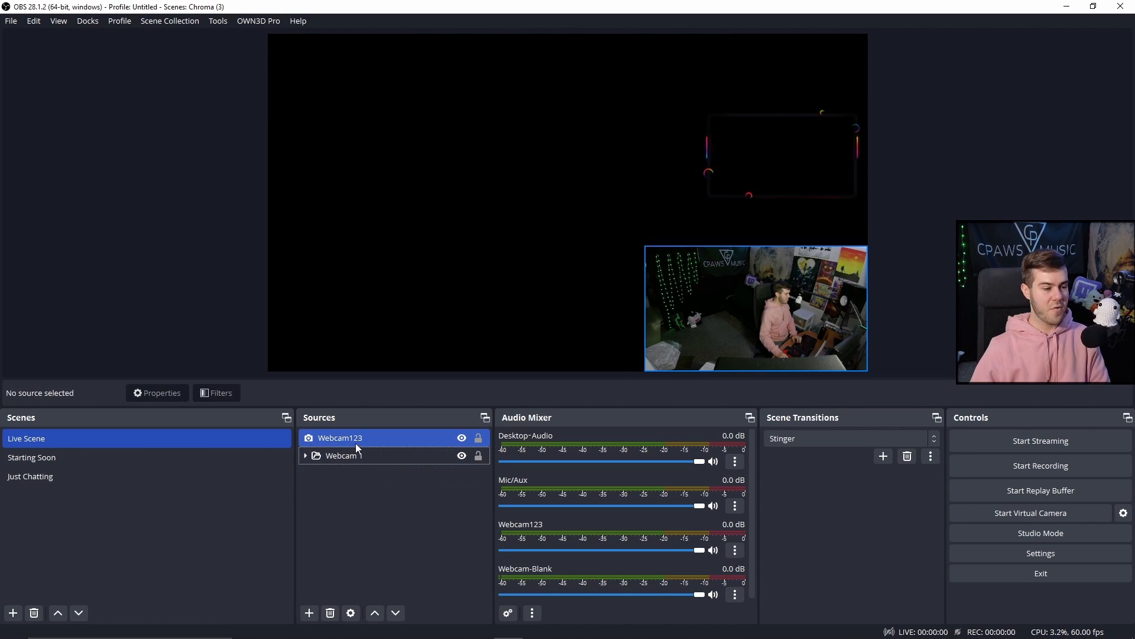
{"action": "left_click", "coordinate": [340, 438]}
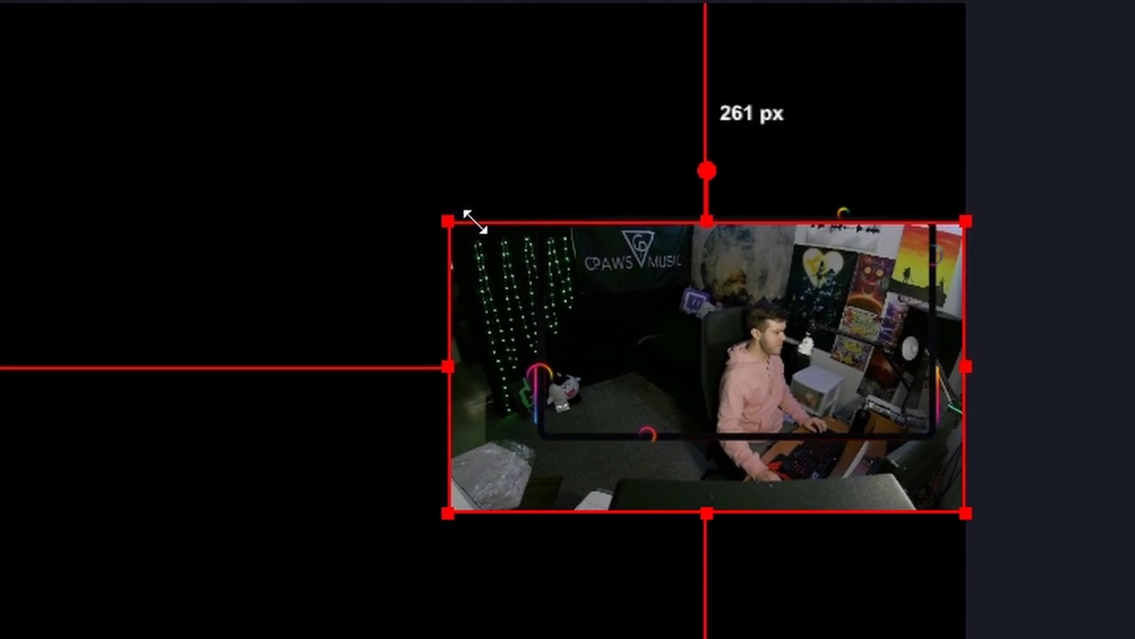
{"action": "mouse_move", "coordinate": [460, 369]}
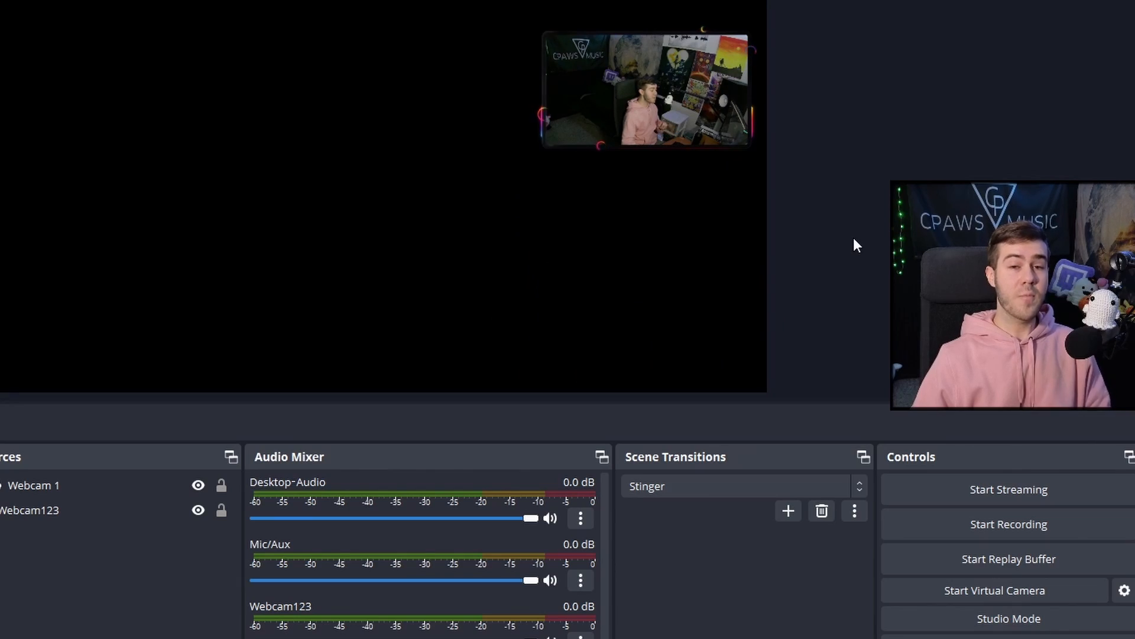
{"action": "mouse_move", "coordinate": [911, 170]}
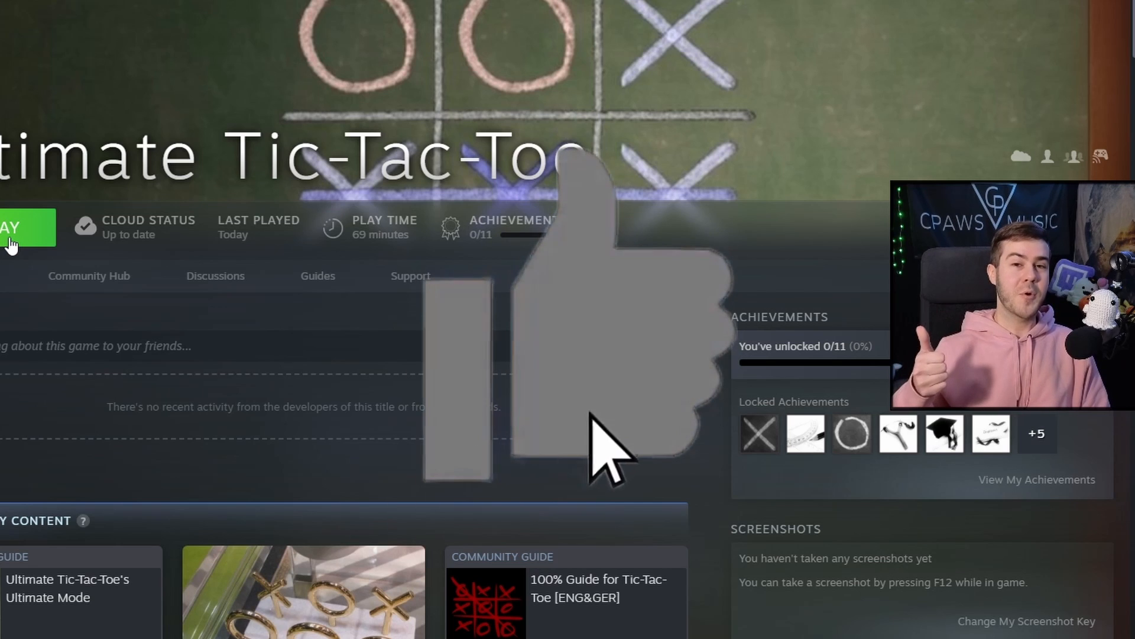
Start Ultimate Tic-Tac-Toe from its Steam library page.
{"action": "left_click", "coordinate": [14, 227]}
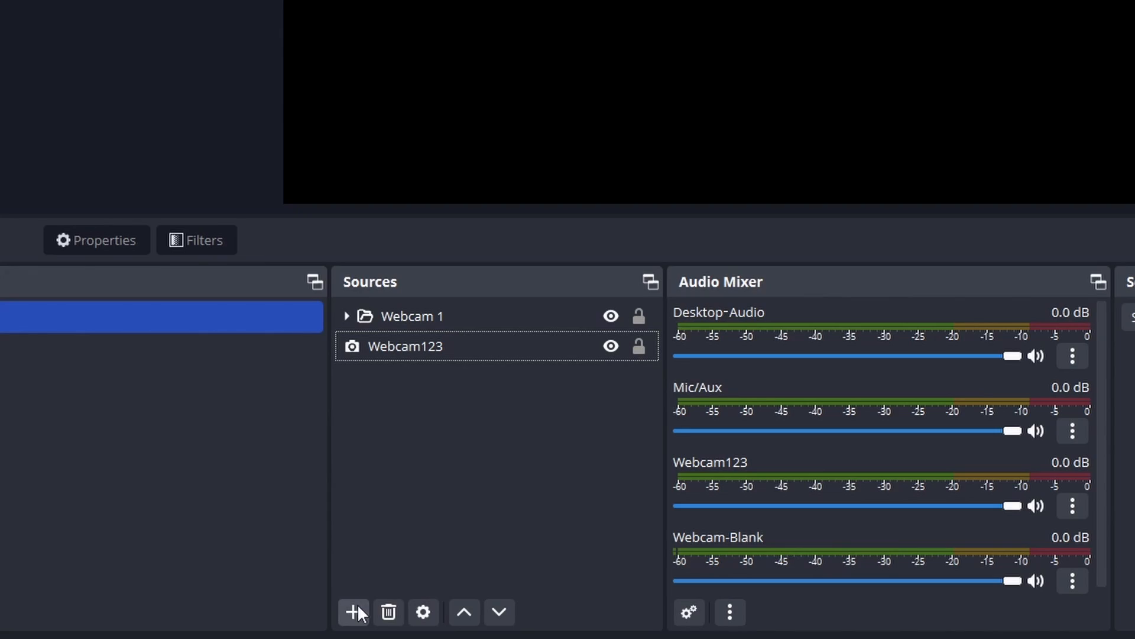
Add a Game Capture source in 'Capture specific window' mode on the Ultimate Tic-Tac-Toe window.
{"action": "left_click", "coordinate": [354, 612]}
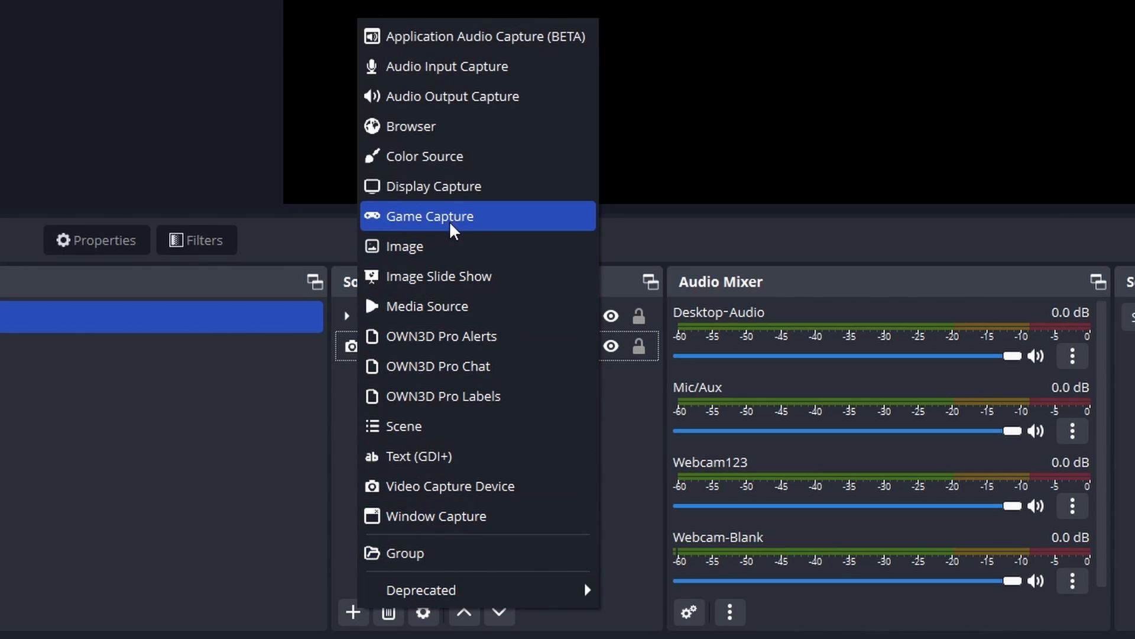
{"action": "left_click", "coordinate": [430, 215]}
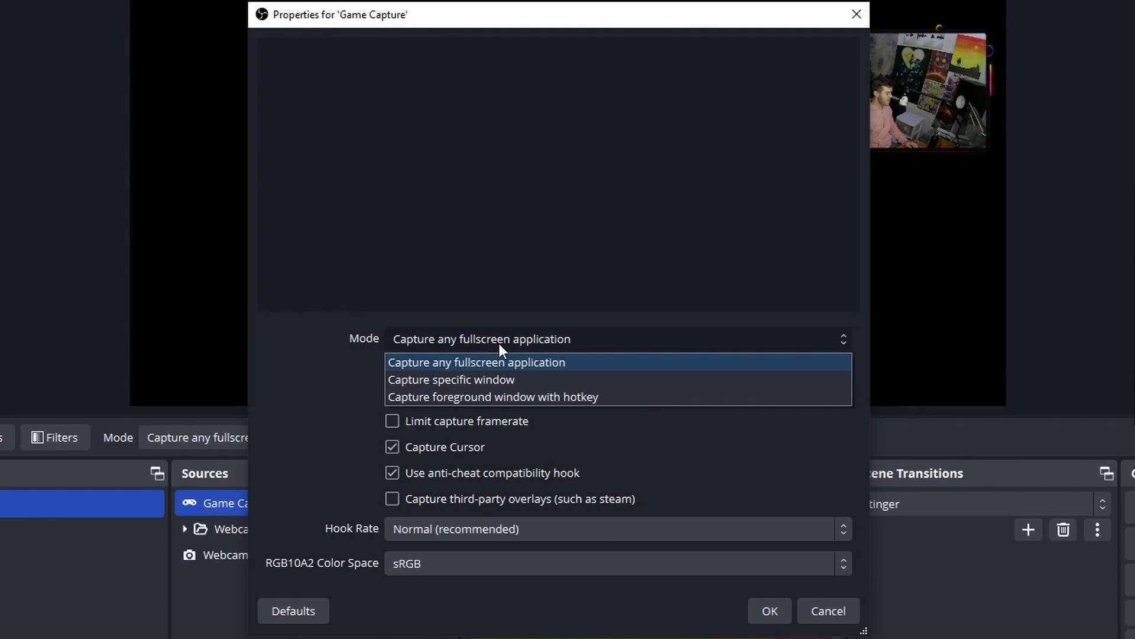
{"action": "left_click", "coordinate": [450, 378]}
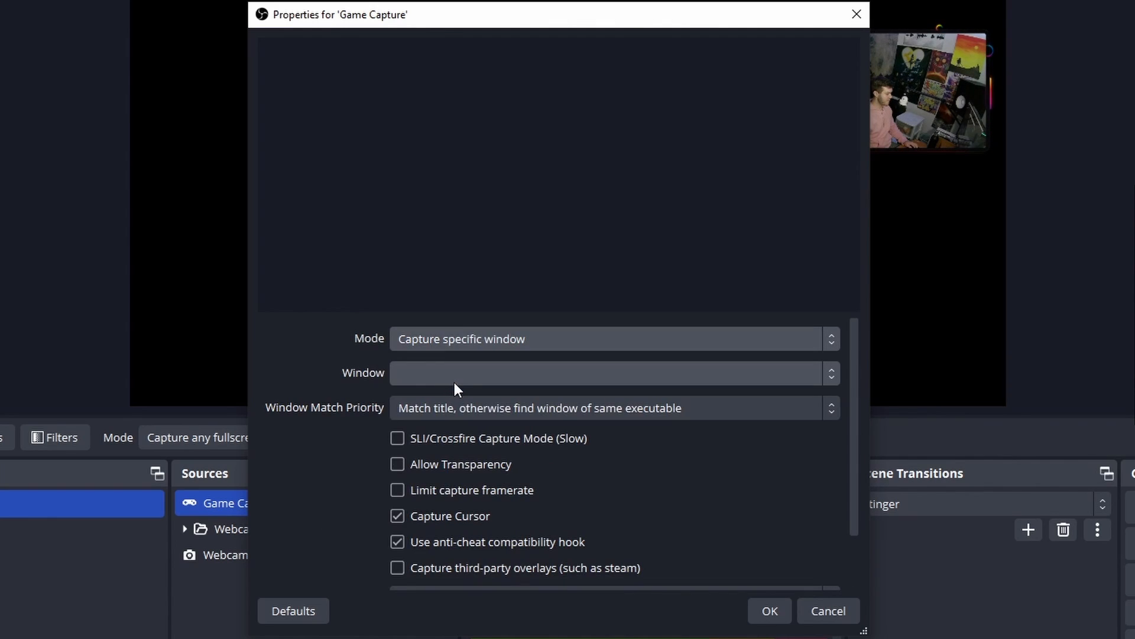
{"action": "left_click", "coordinate": [611, 373]}
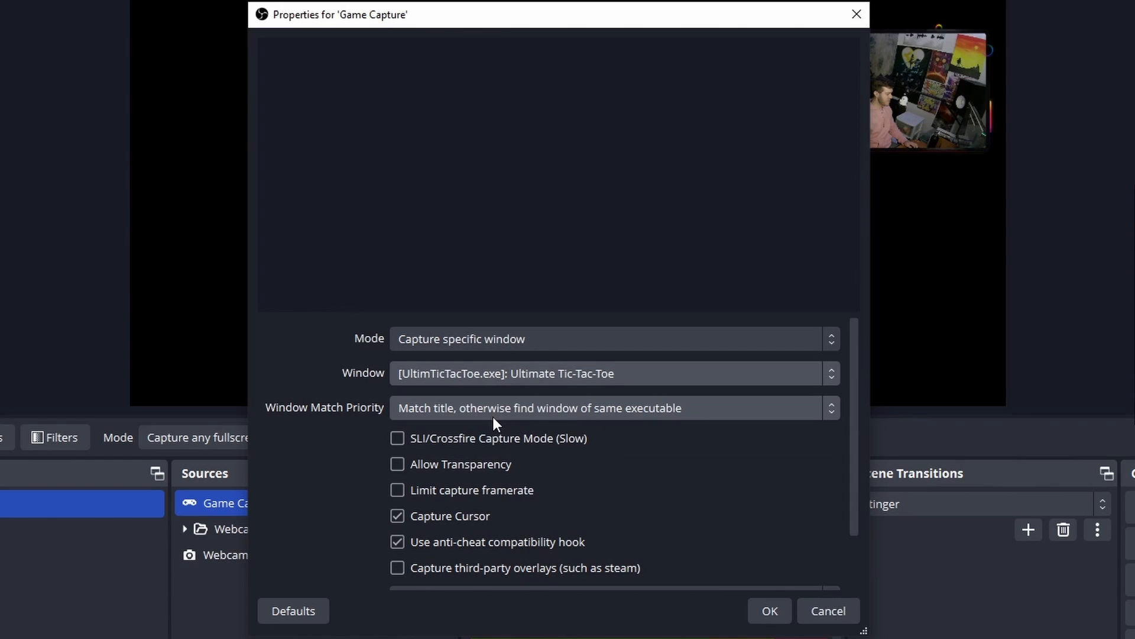
{"action": "left_click", "coordinate": [768, 610]}
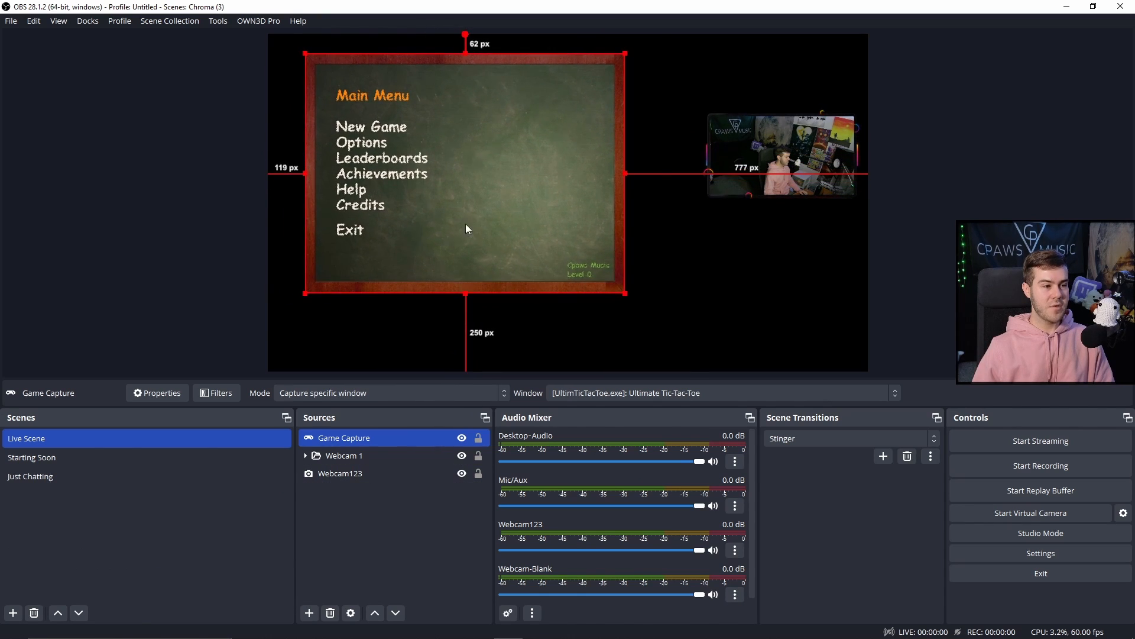
Stretch the Ultimate Tic-Tac-Toe game capture to fill the canvas, then hide it.
{"action": "right_click", "coordinate": [466, 229]}
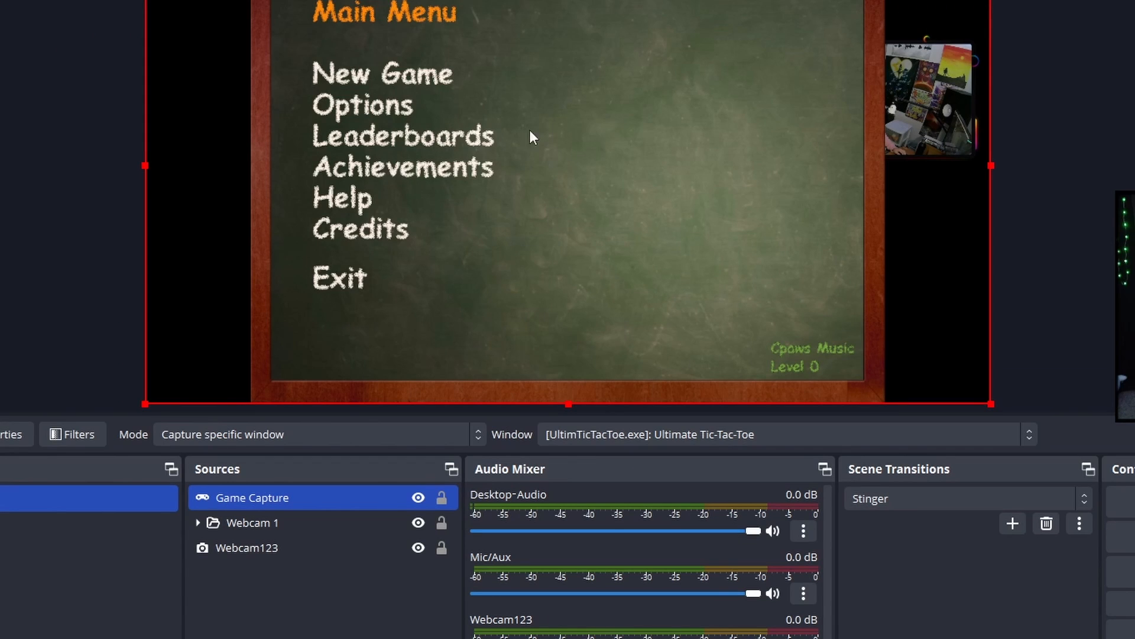
{"action": "mouse_move", "coordinate": [407, 201]}
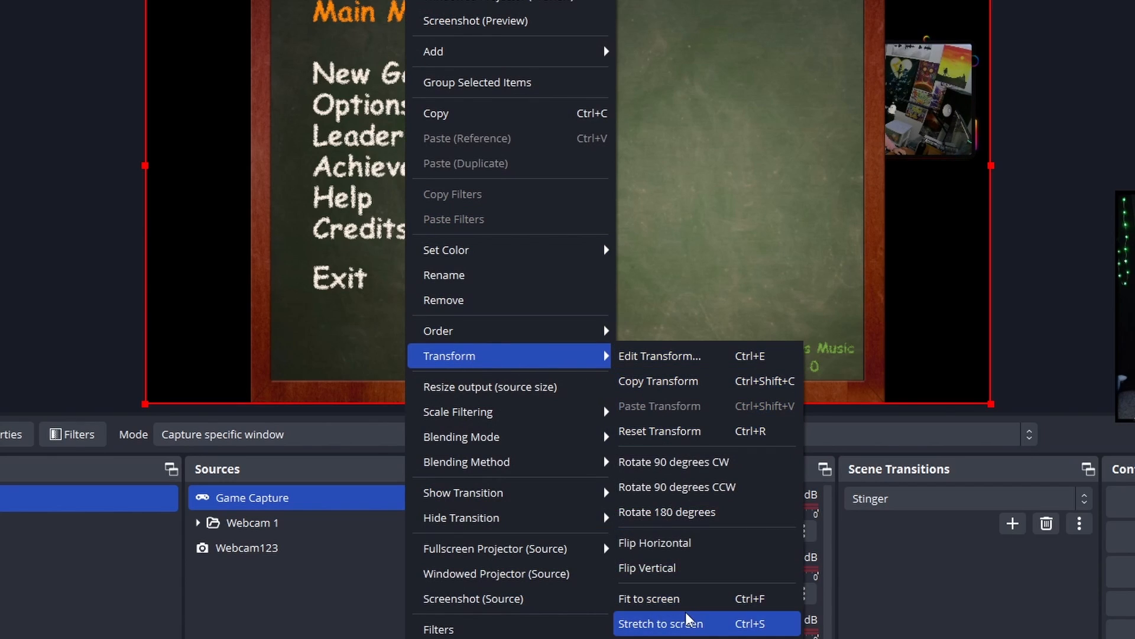
{"action": "left_click", "coordinate": [660, 623]}
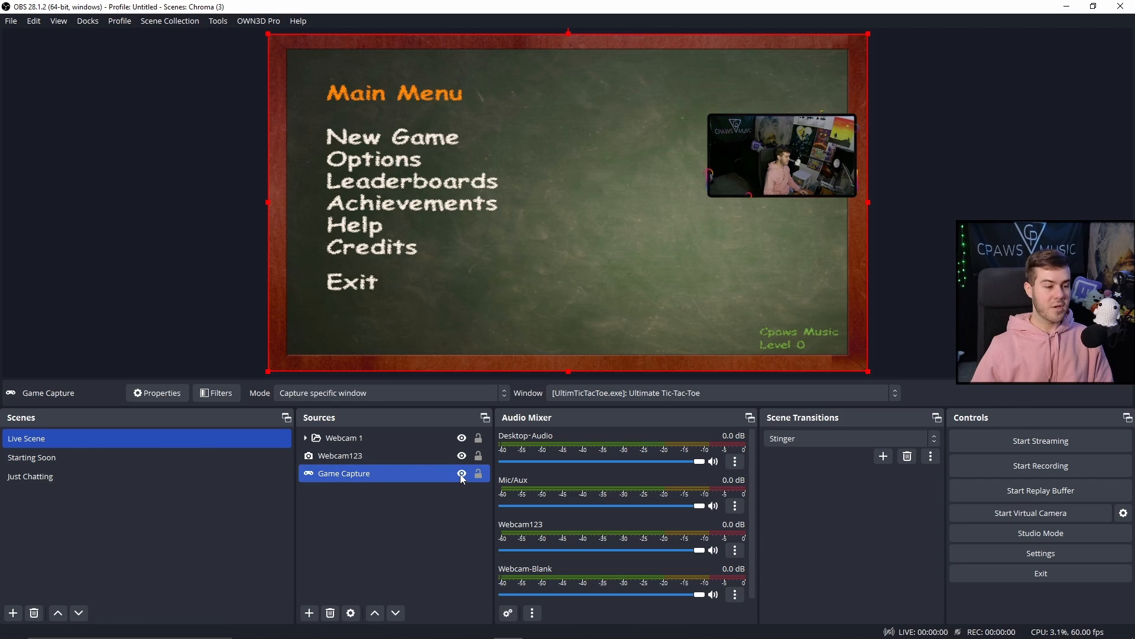
{"action": "left_click", "coordinate": [309, 613]}
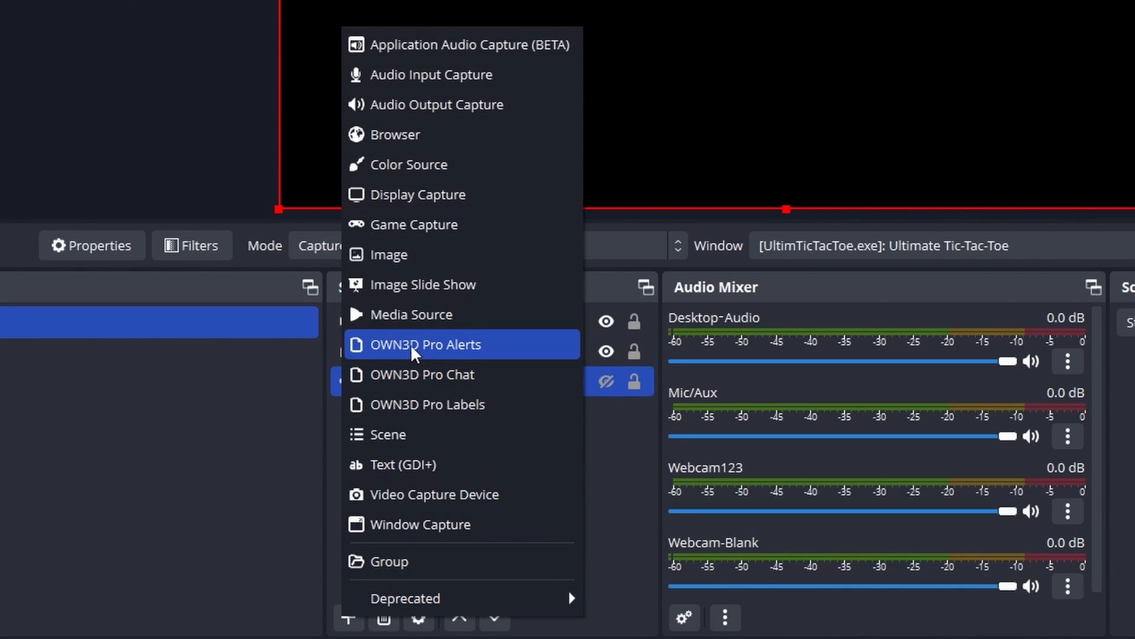
Add a hidden Window Capture source of the Ultimate Tic-Tac-Toe window.
{"action": "left_click", "coordinate": [420, 524]}
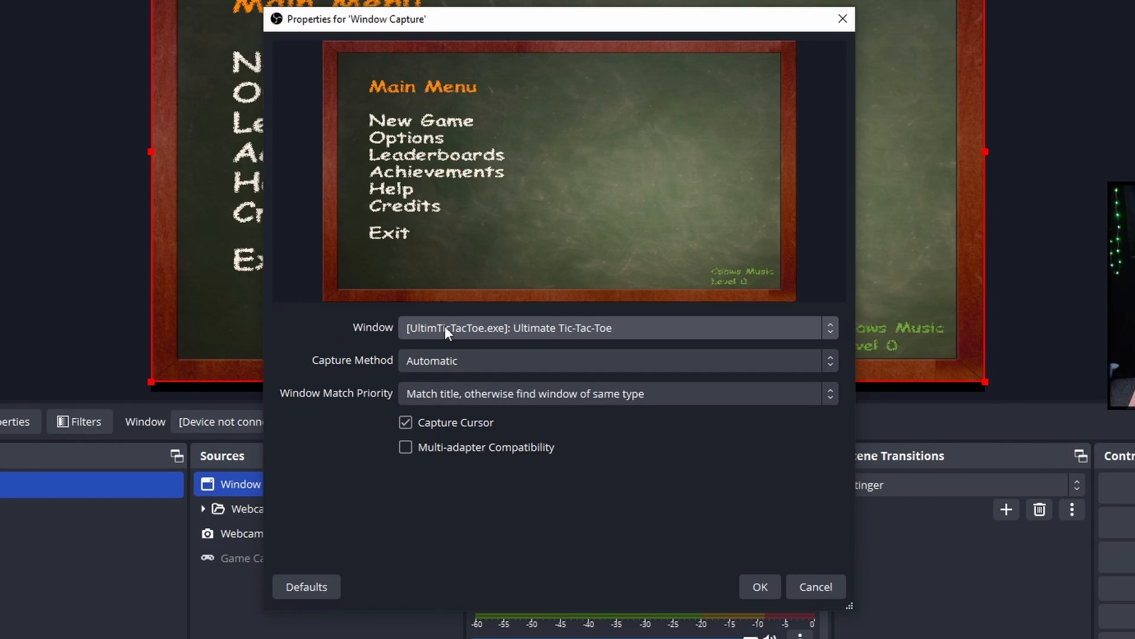
{"action": "mouse_move", "coordinate": [495, 331]}
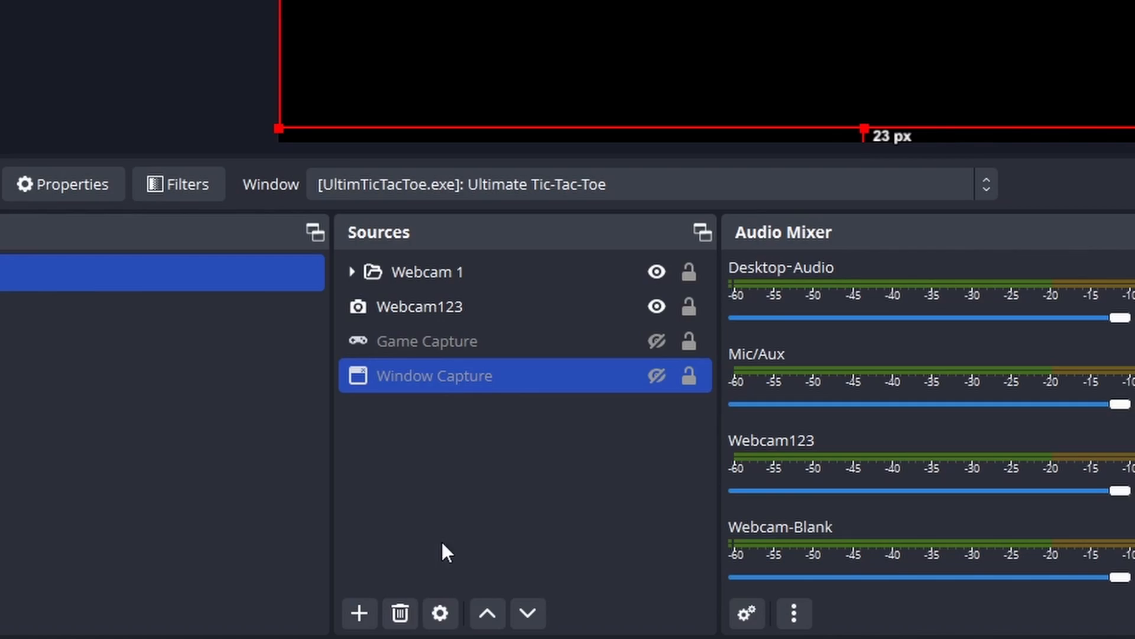
{"action": "left_click", "coordinate": [357, 611]}
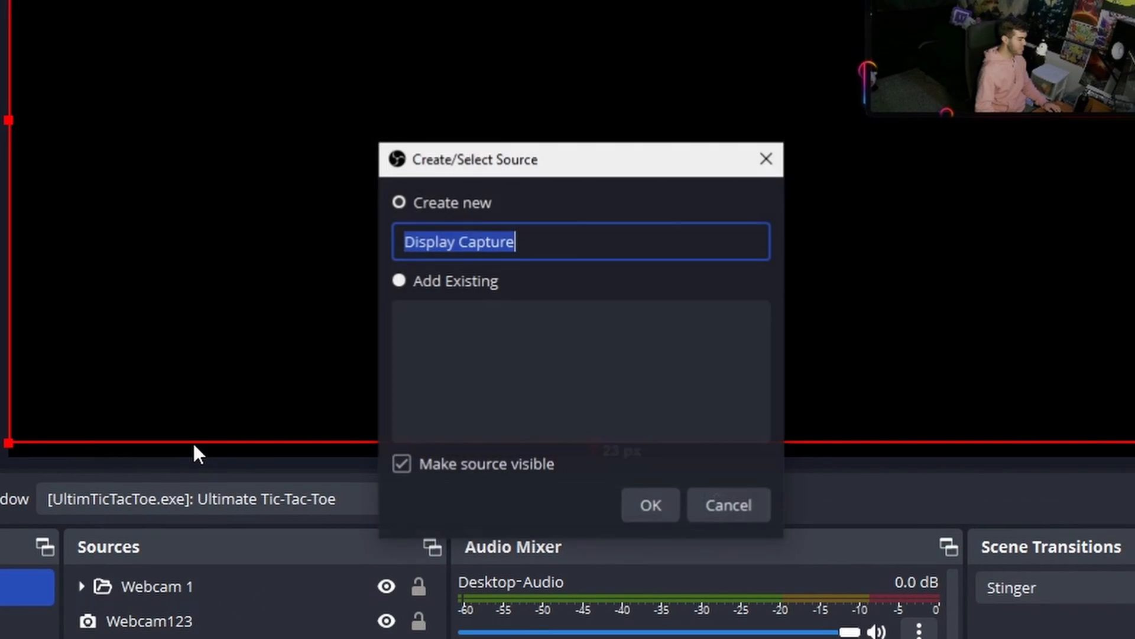
Add a Display Capture source of the primary monitor (Display 1).
{"action": "left_click", "coordinate": [650, 505]}
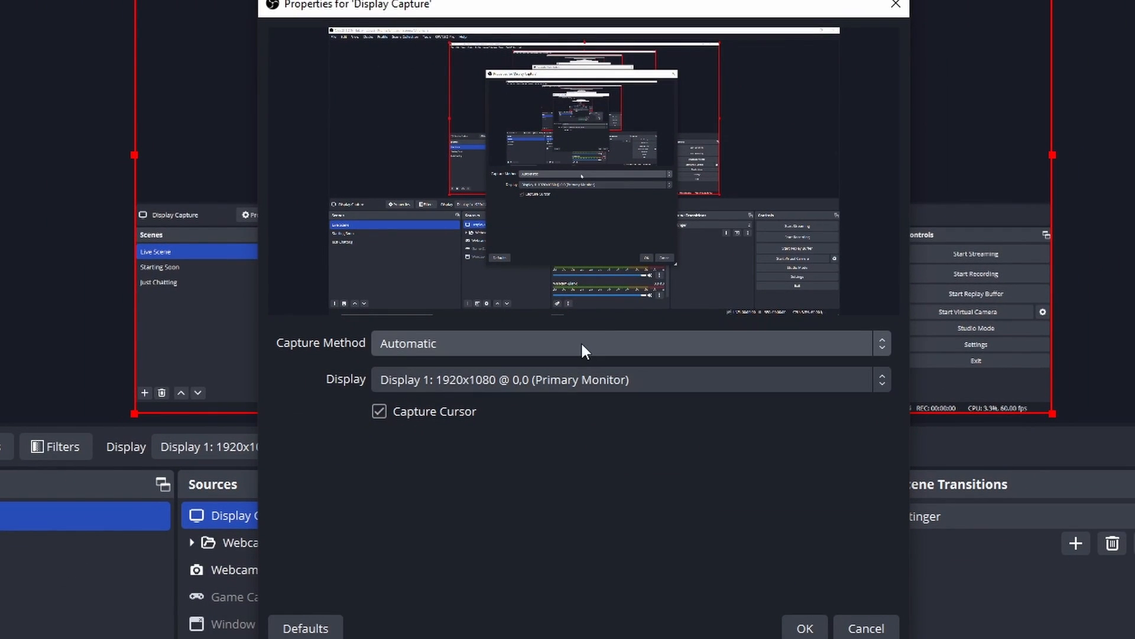
{"action": "left_click", "coordinate": [804, 627]}
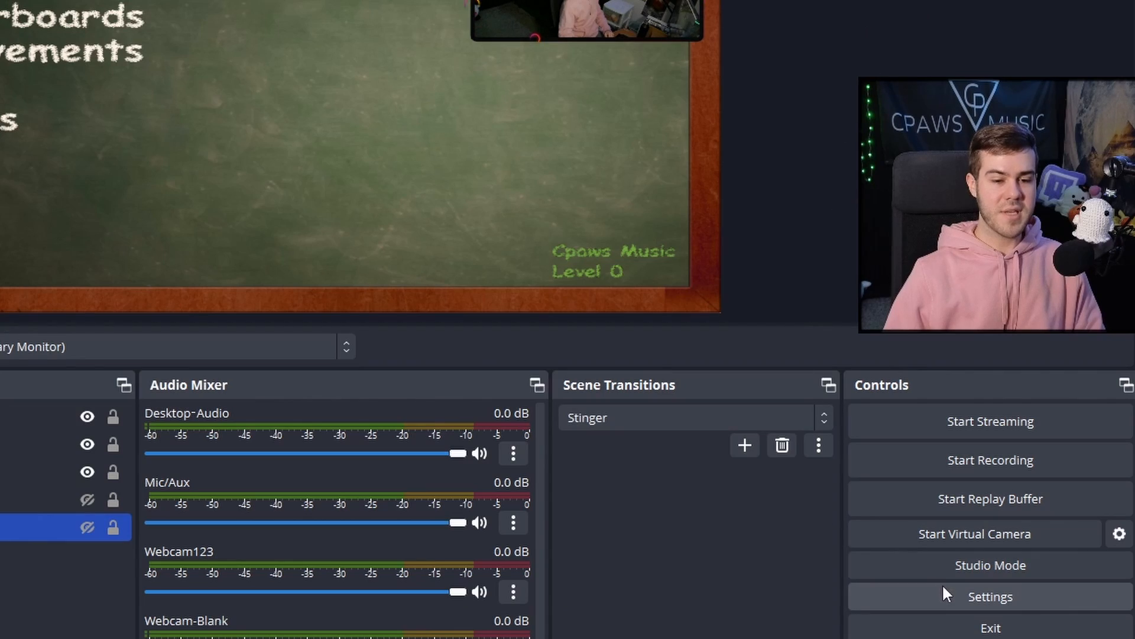
{"action": "left_click", "coordinate": [989, 596]}
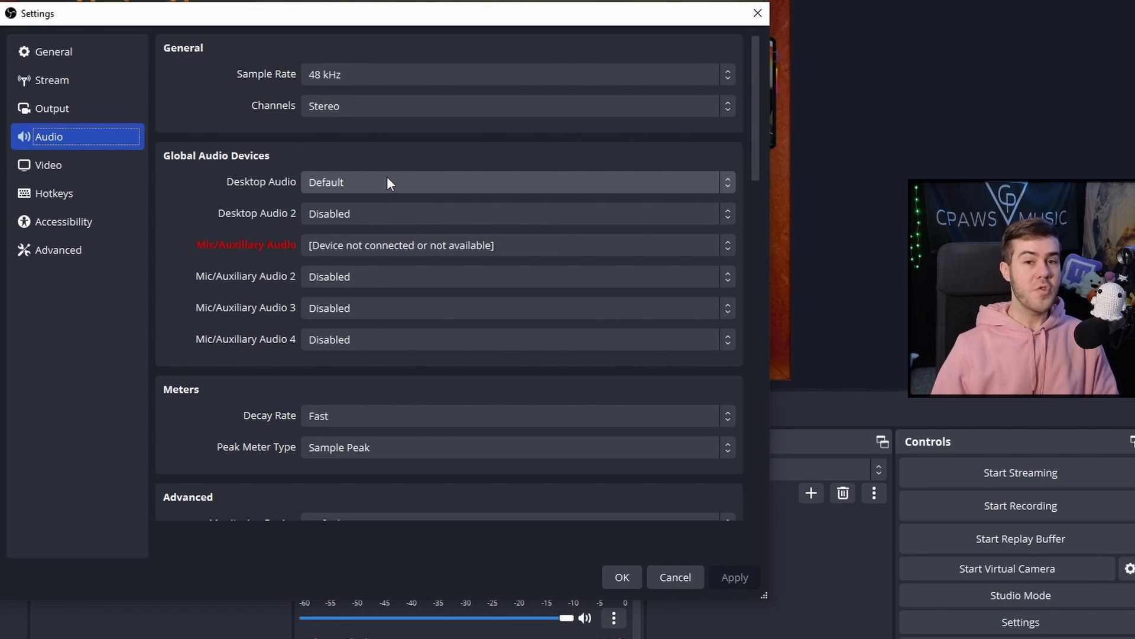
Keep Default as desktop audio and set Mic/Aux to the Steam Streaming Microphone.
{"action": "left_click", "coordinate": [515, 182]}
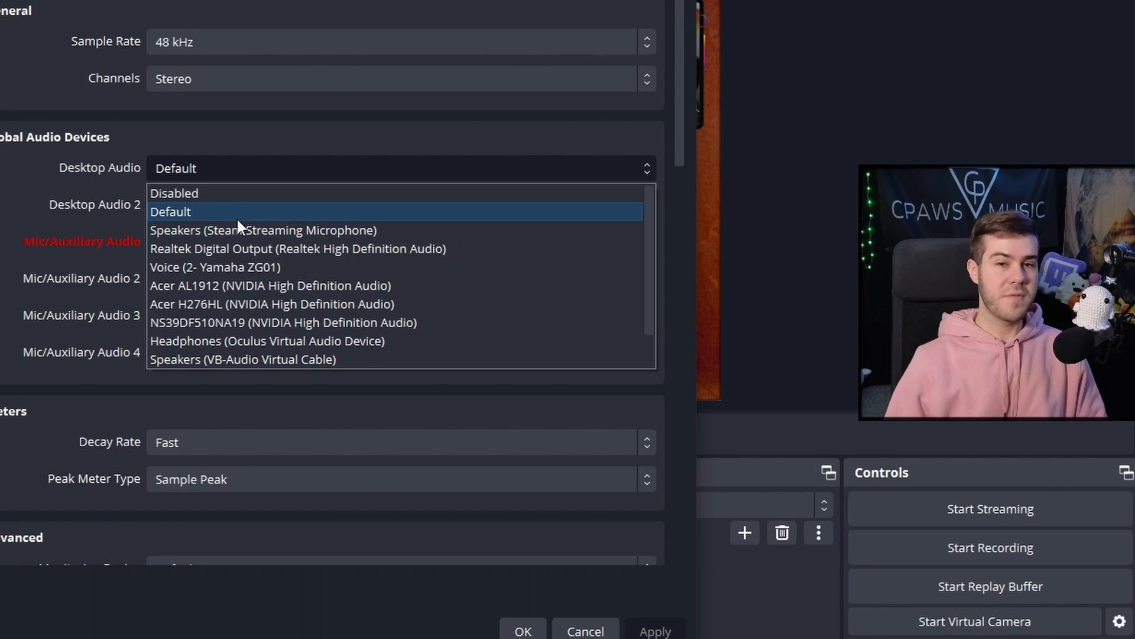
{"action": "left_click", "coordinate": [171, 212]}
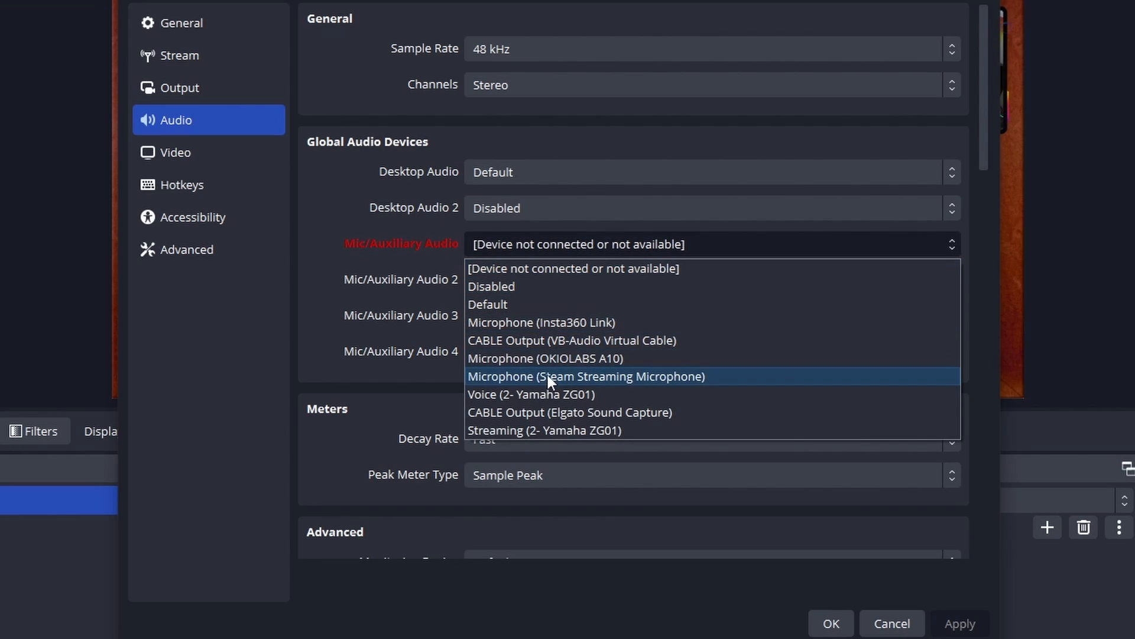
{"action": "left_click", "coordinate": [531, 393]}
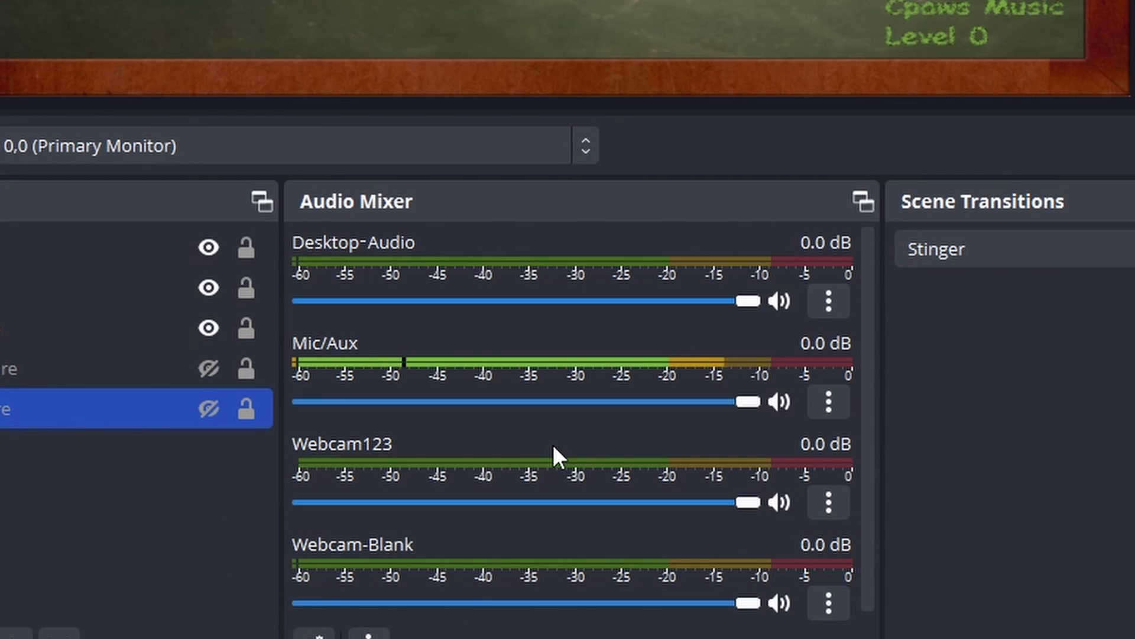
{"action": "mouse_move", "coordinate": [322, 366]}
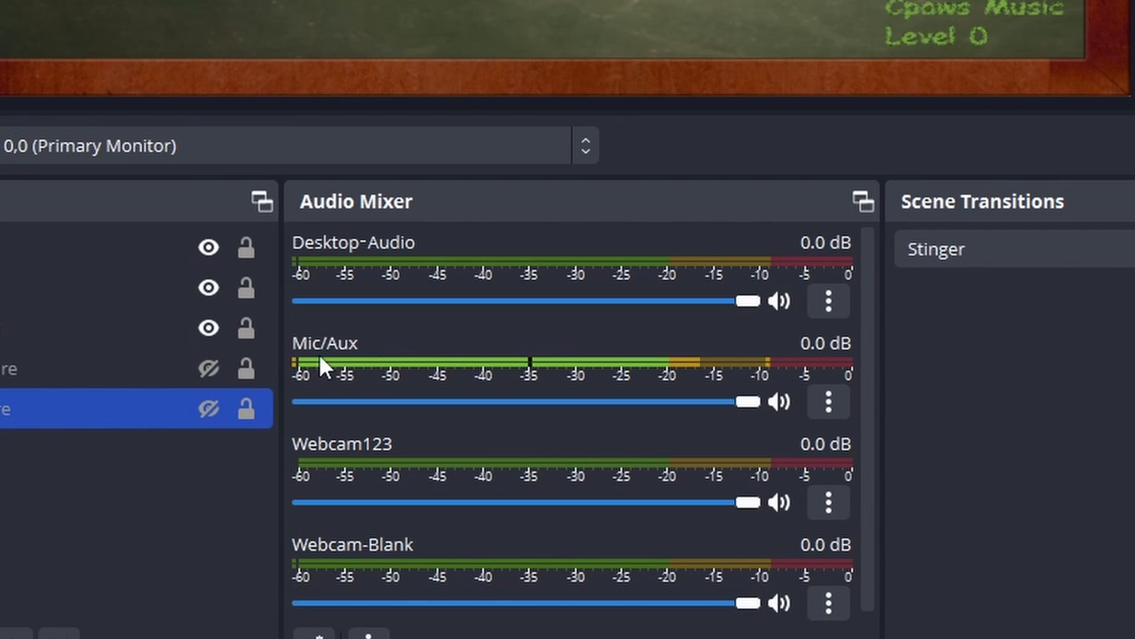
{"action": "mouse_move", "coordinate": [576, 372]}
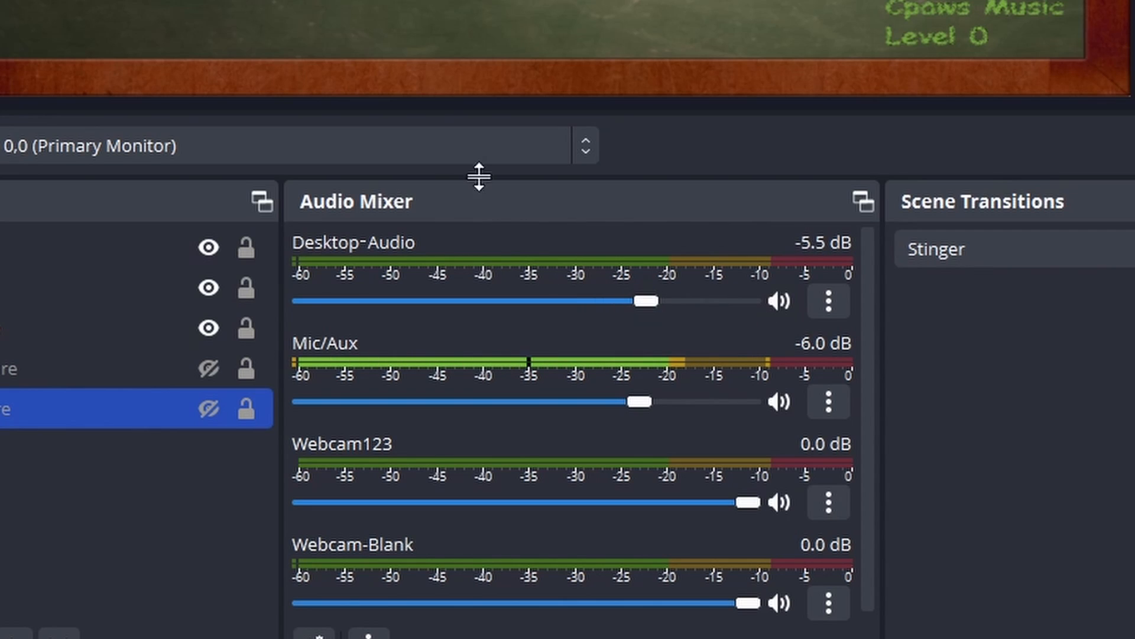
{"action": "mouse_move", "coordinate": [569, 260]}
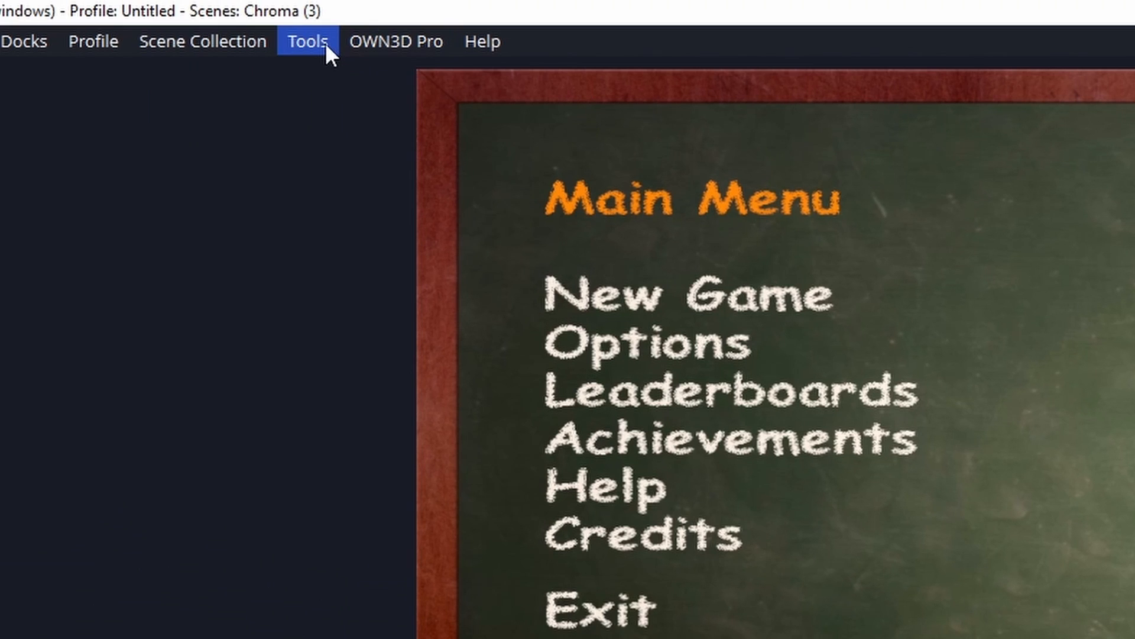
{"action": "mouse_move", "coordinate": [379, 92]}
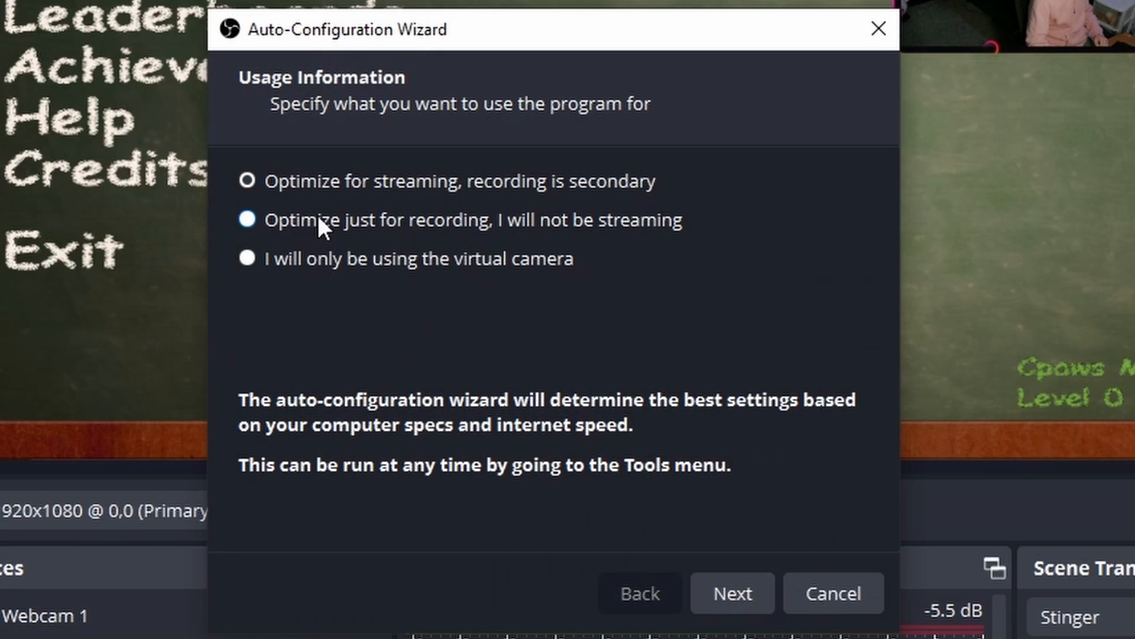
Run the Auto-Configuration Wizard for recording and apply NVENC 1920x1080, 60 FPS.
{"action": "left_click", "coordinate": [732, 593]}
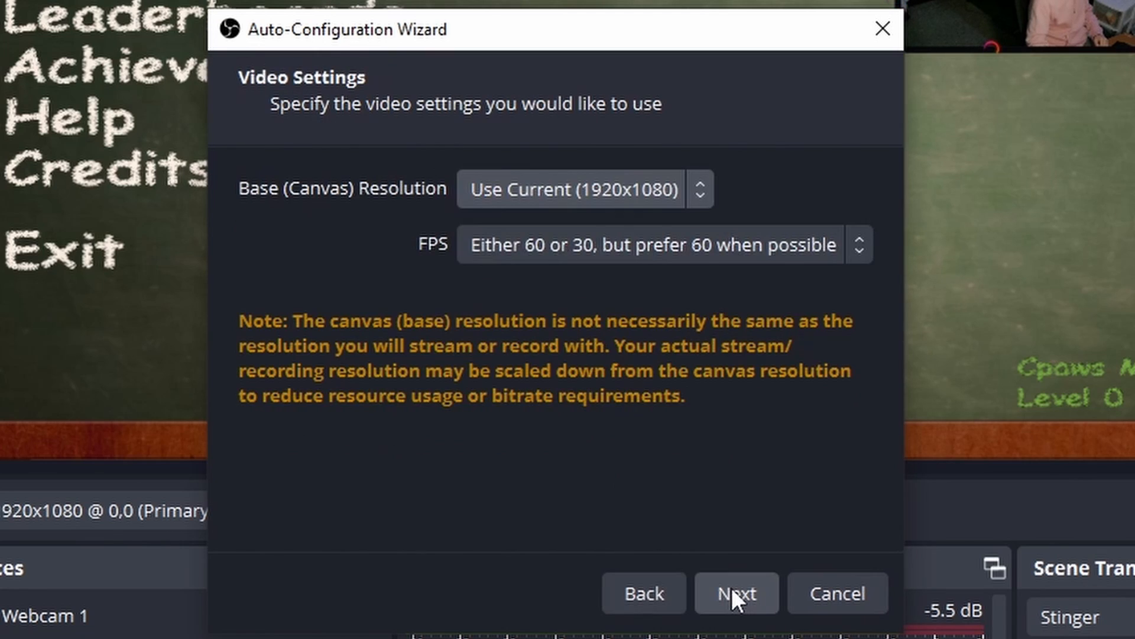
{"action": "mouse_move", "coordinate": [640, 151]}
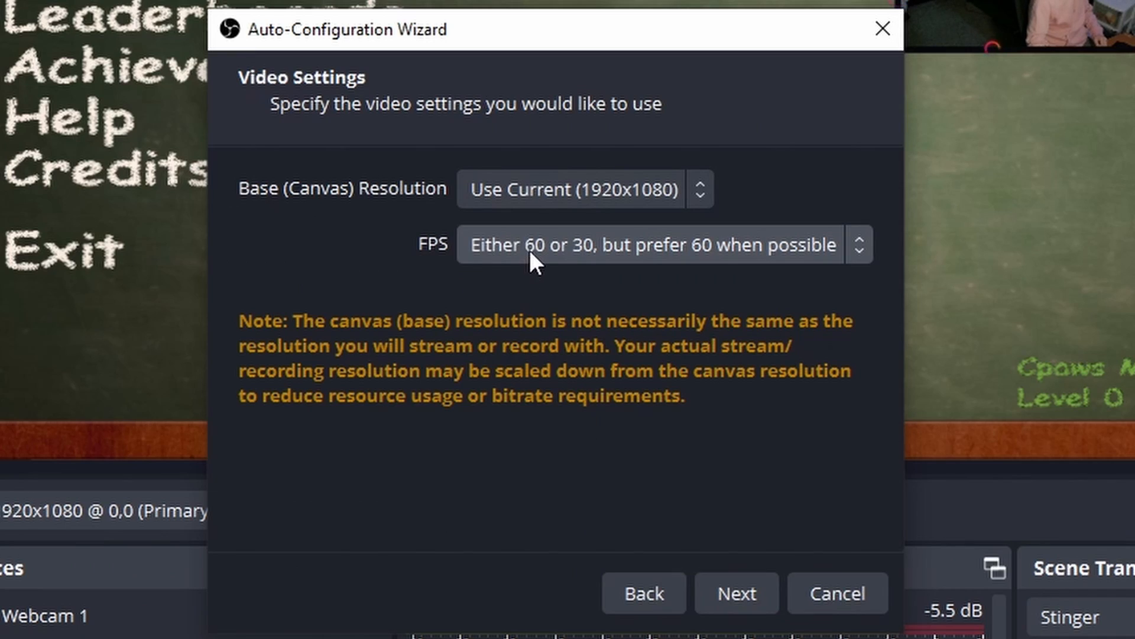
{"action": "mouse_move", "coordinate": [658, 312]}
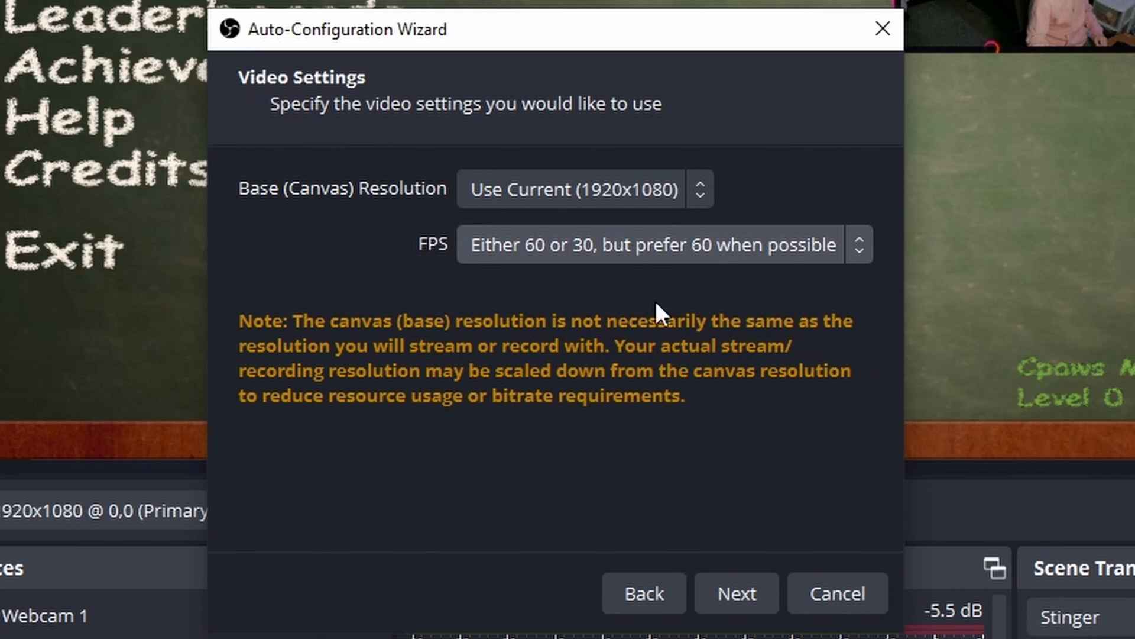
{"action": "left_click", "coordinate": [735, 592]}
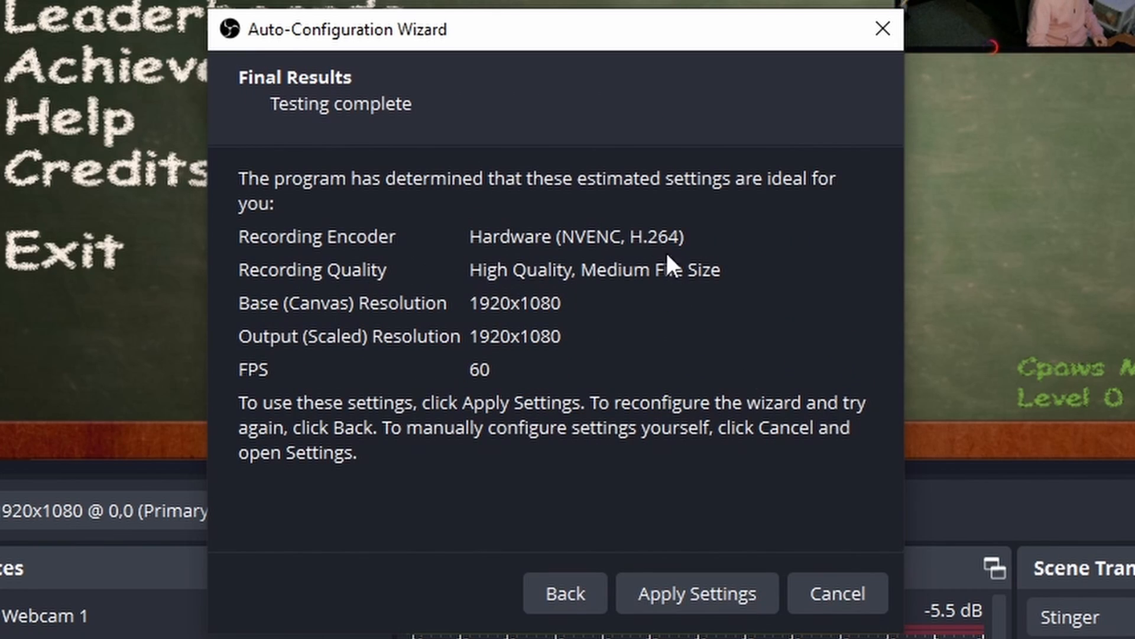
{"action": "mouse_move", "coordinate": [505, 212]}
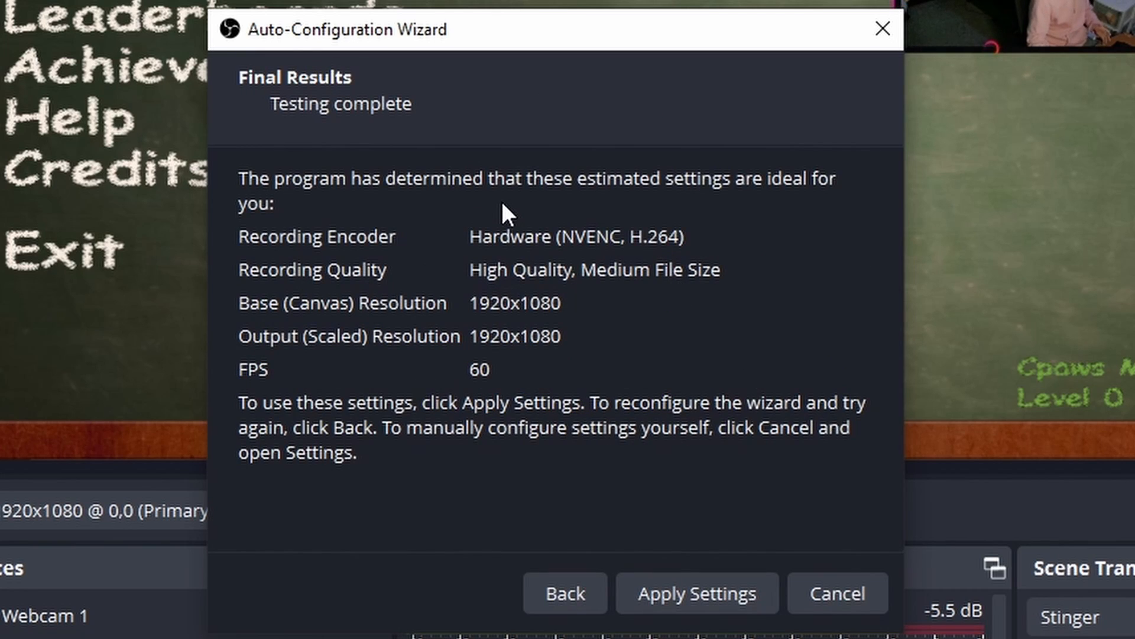
{"action": "left_click", "coordinate": [696, 592]}
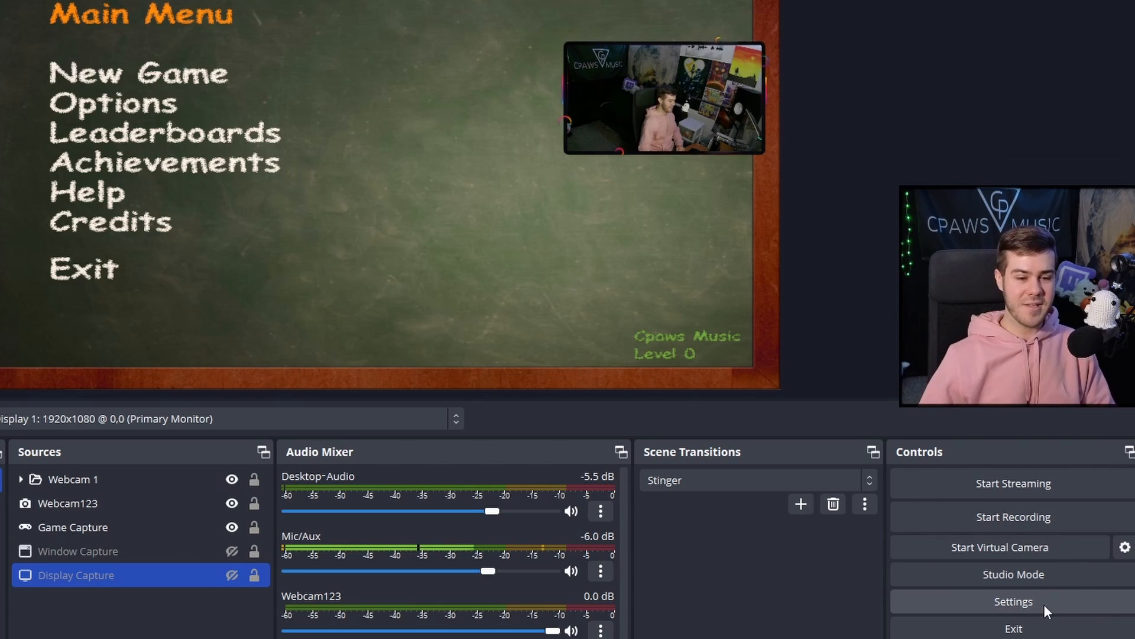
{"action": "left_click", "coordinate": [1014, 601]}
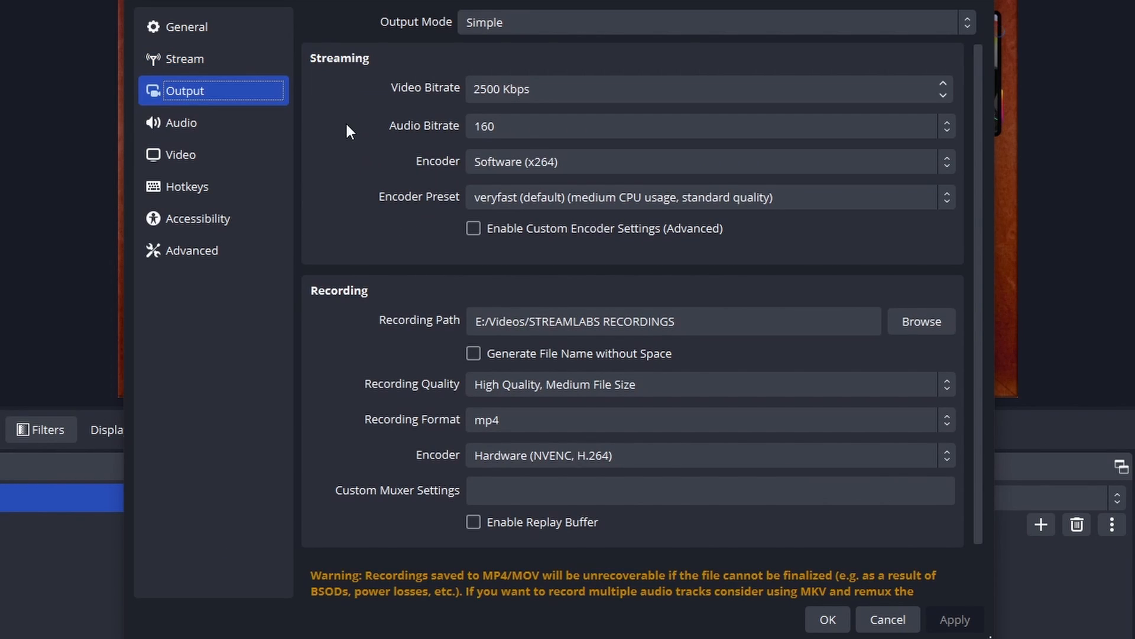
{"action": "scroll", "scroll_direction": "down", "scroll_amount": 3}
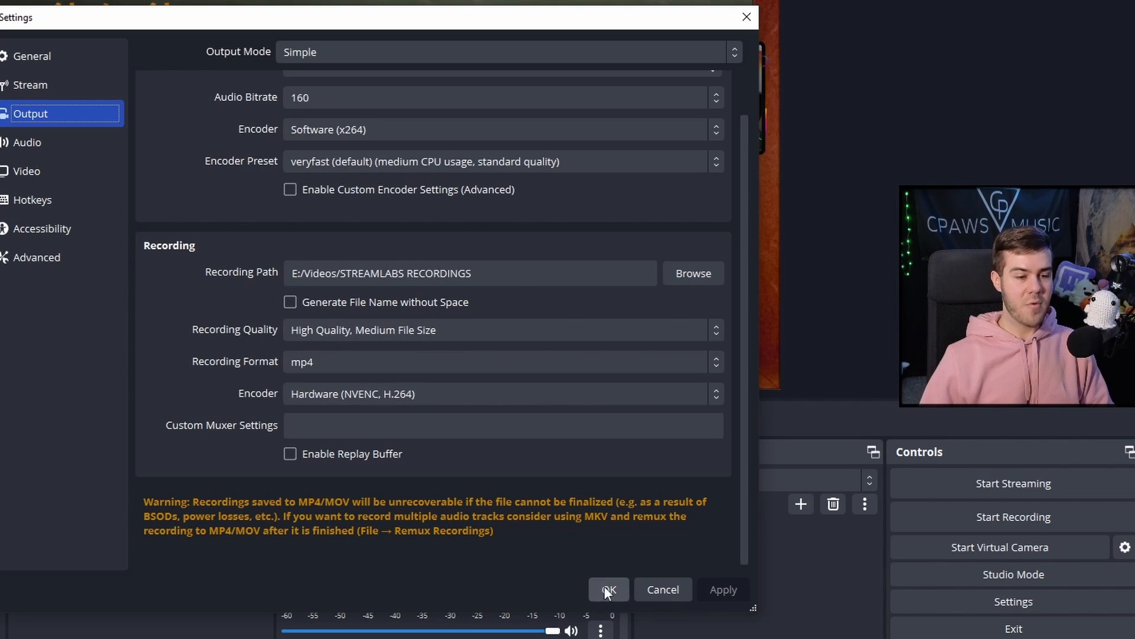
{"action": "left_click", "coordinate": [608, 589]}
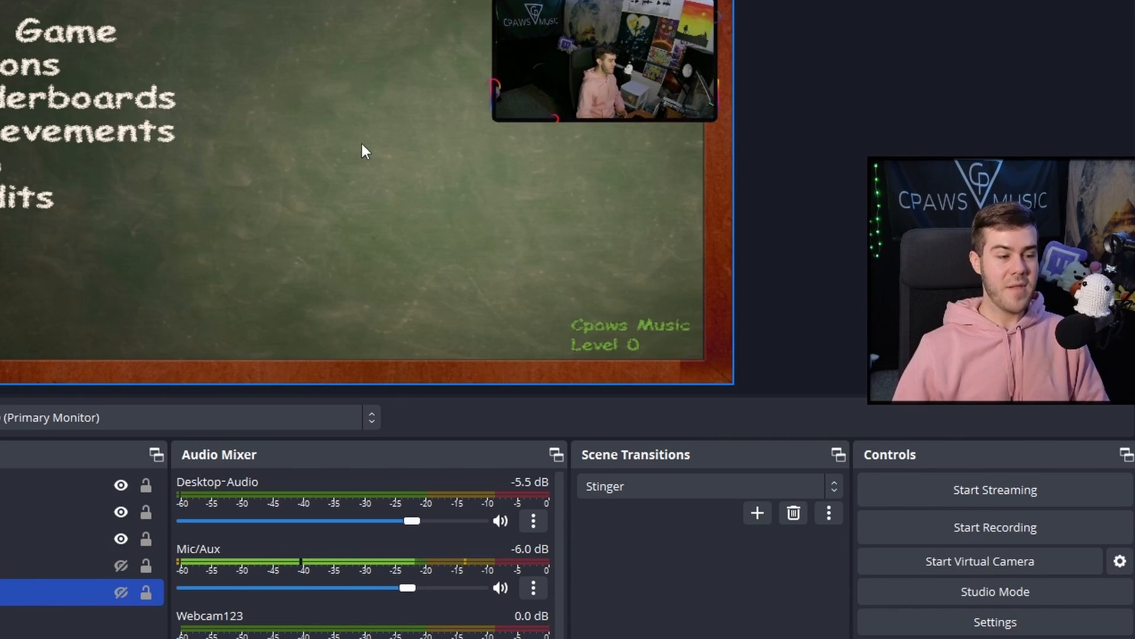
{"action": "mouse_move", "coordinate": [832, 285]}
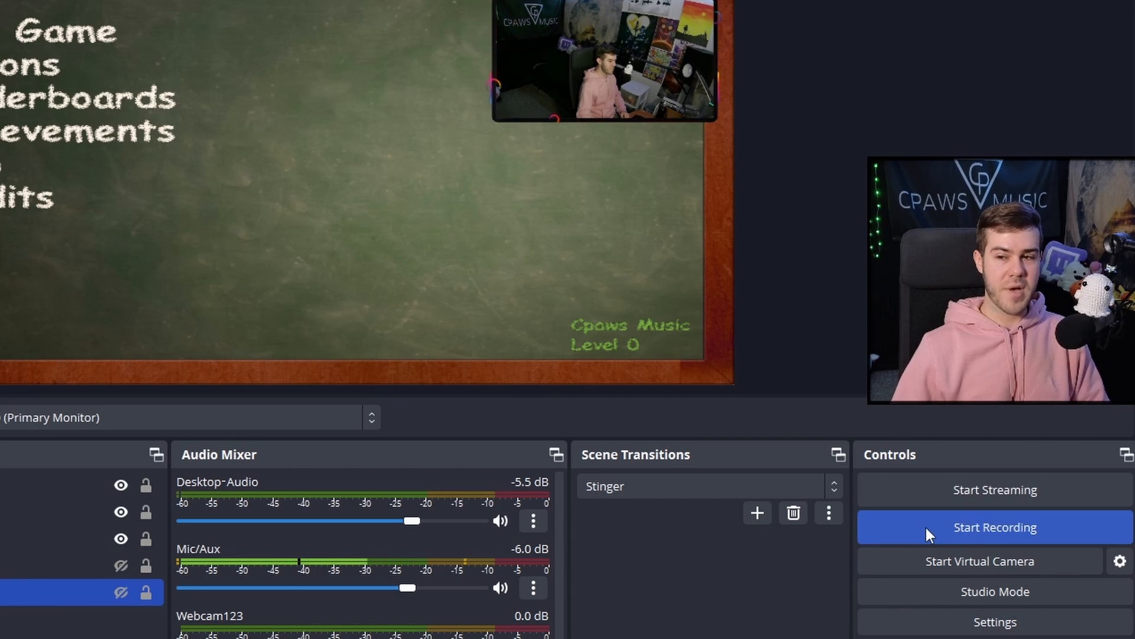
Record a roughly 16-second test clip of the scene and stop it.
{"action": "left_click", "coordinate": [995, 527]}
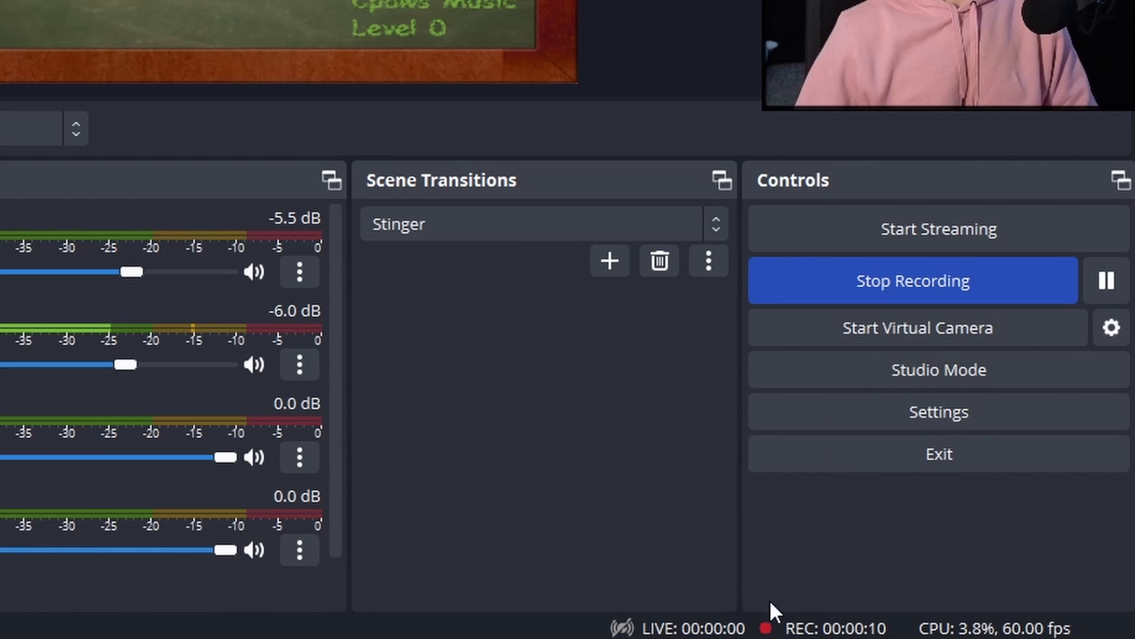
{"action": "mouse_move", "coordinate": [882, 579]}
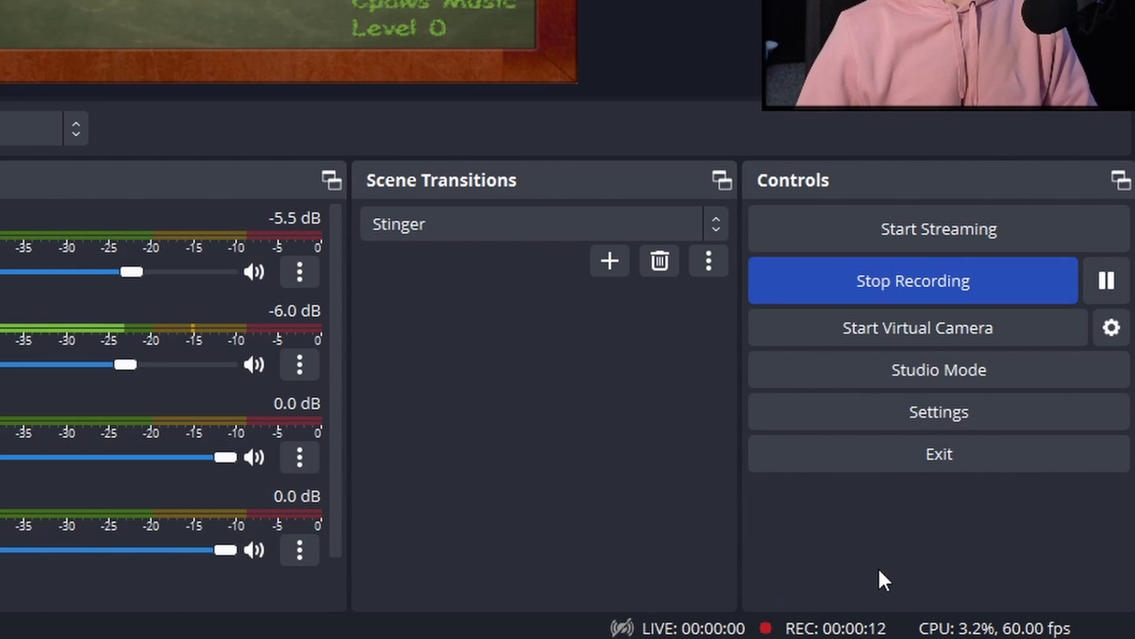
{"action": "mouse_move", "coordinate": [876, 548]}
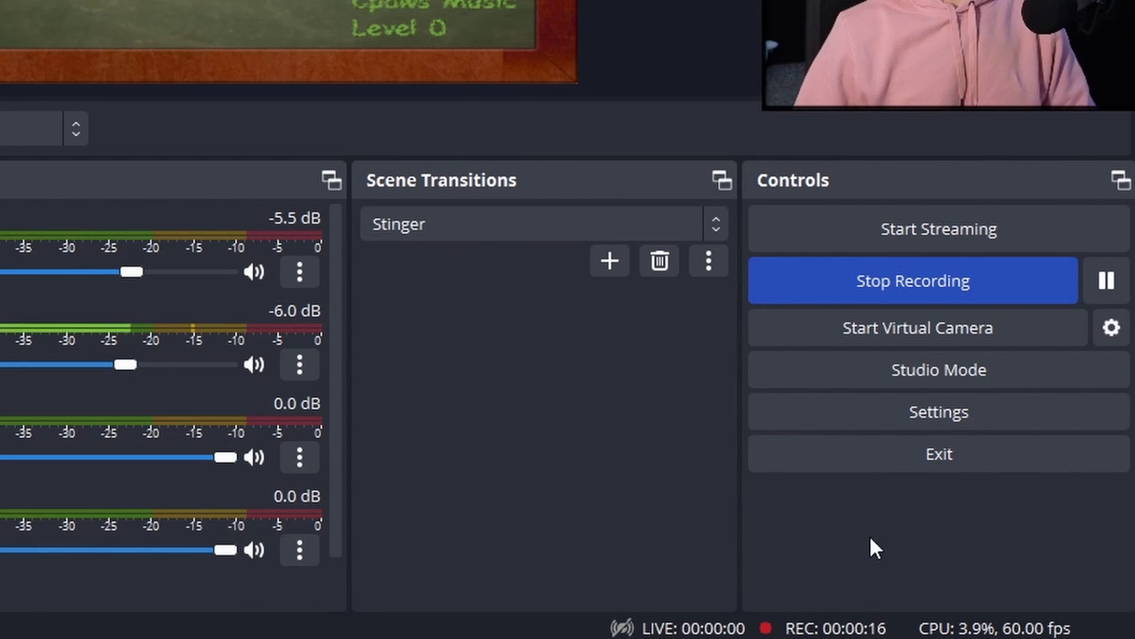
{"action": "left_click", "coordinate": [913, 280]}
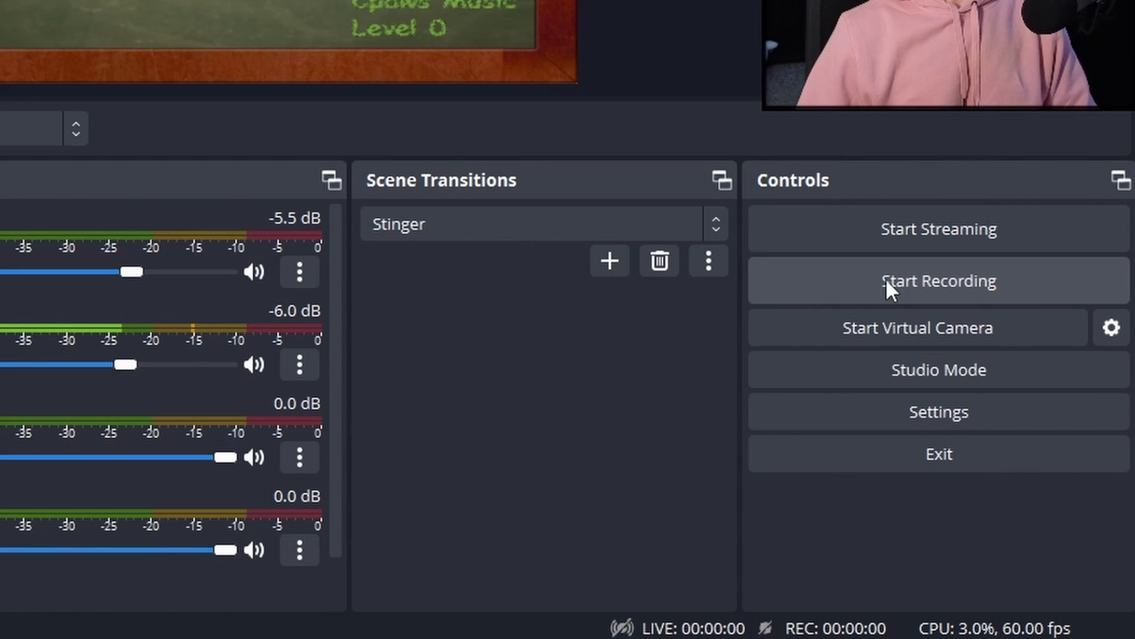